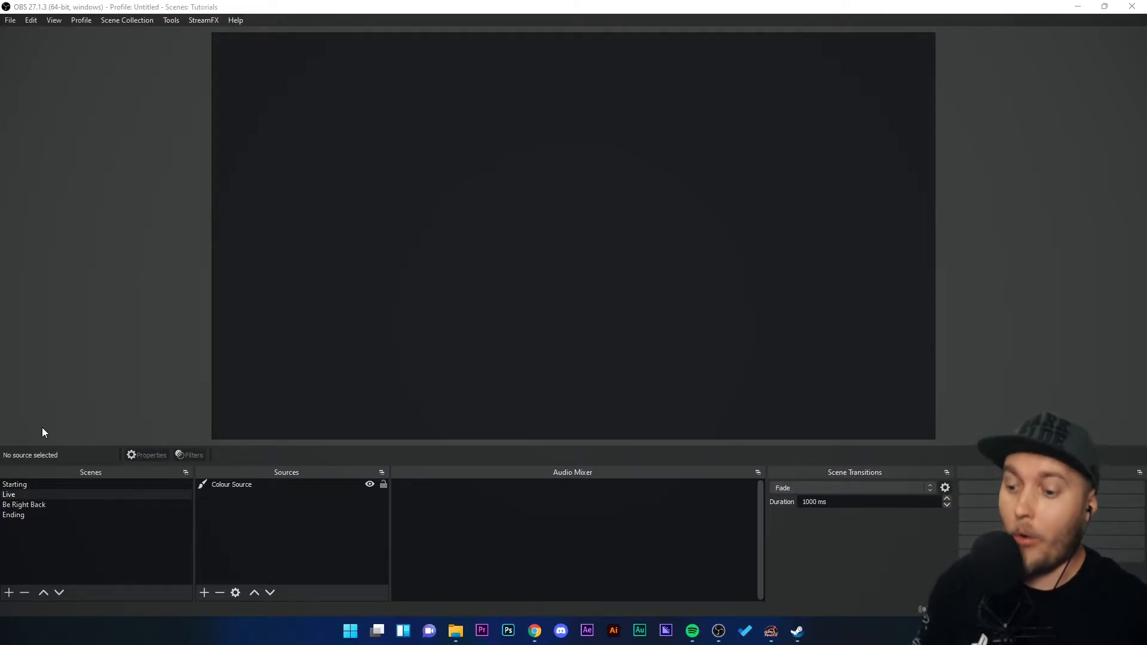
pyautogui.moveTo(691, 631)
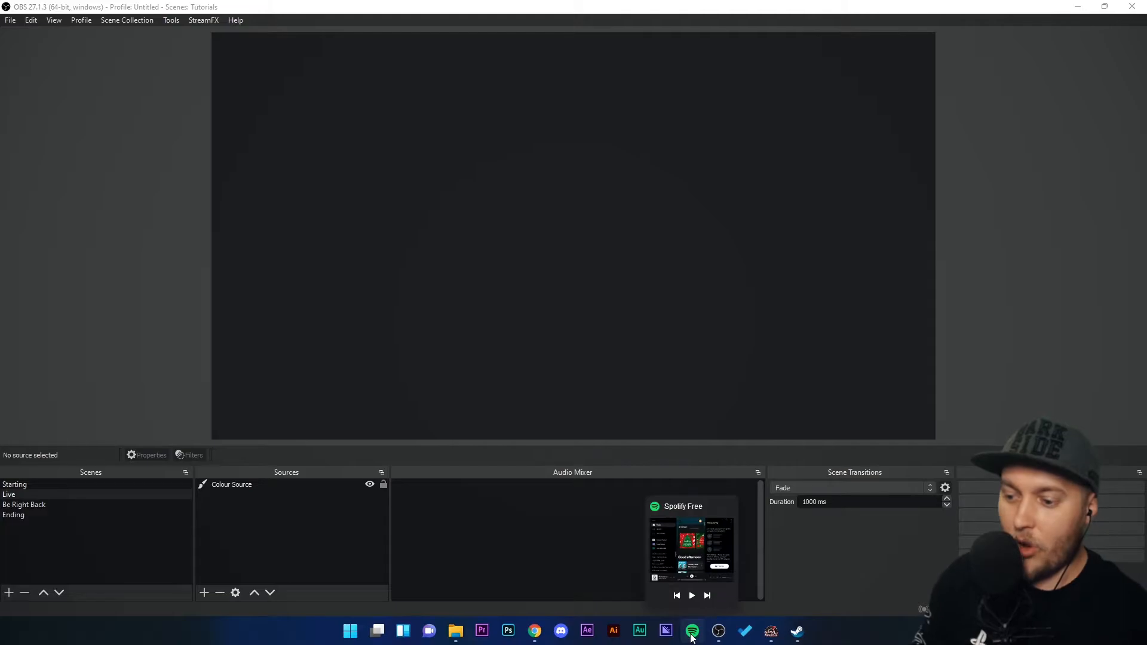
# Launch Spotify and play a song, then bring up the YouTube video in Chrome and toggle its playback
pyautogui.click(692, 631)
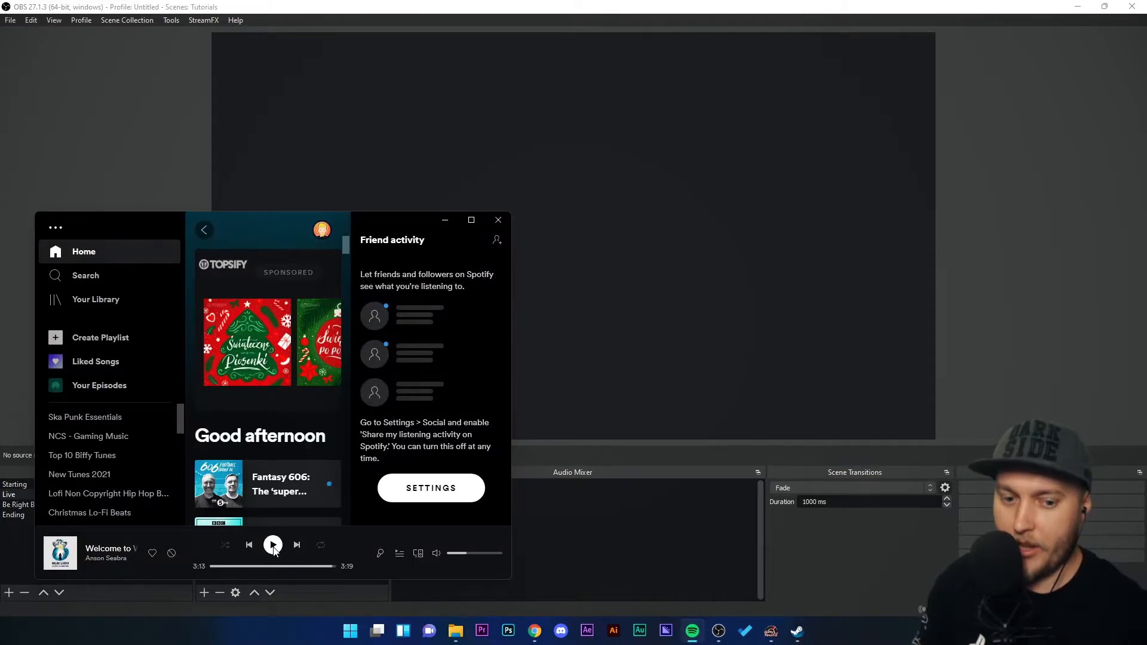
pyautogui.click(273, 545)
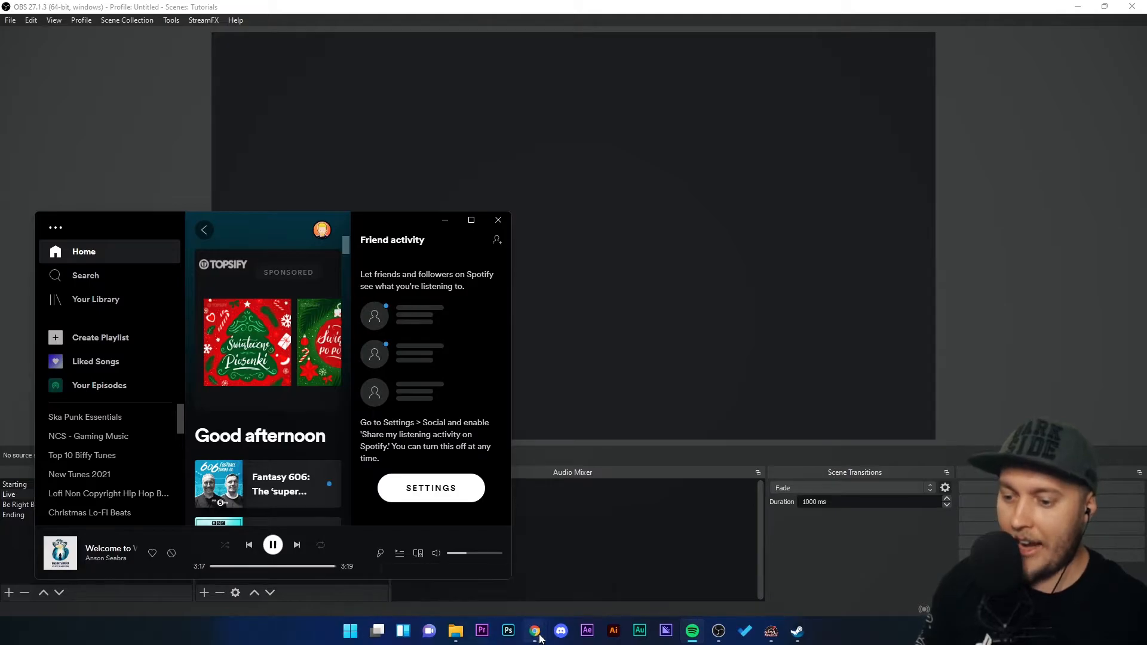
pyautogui.click(535, 631)
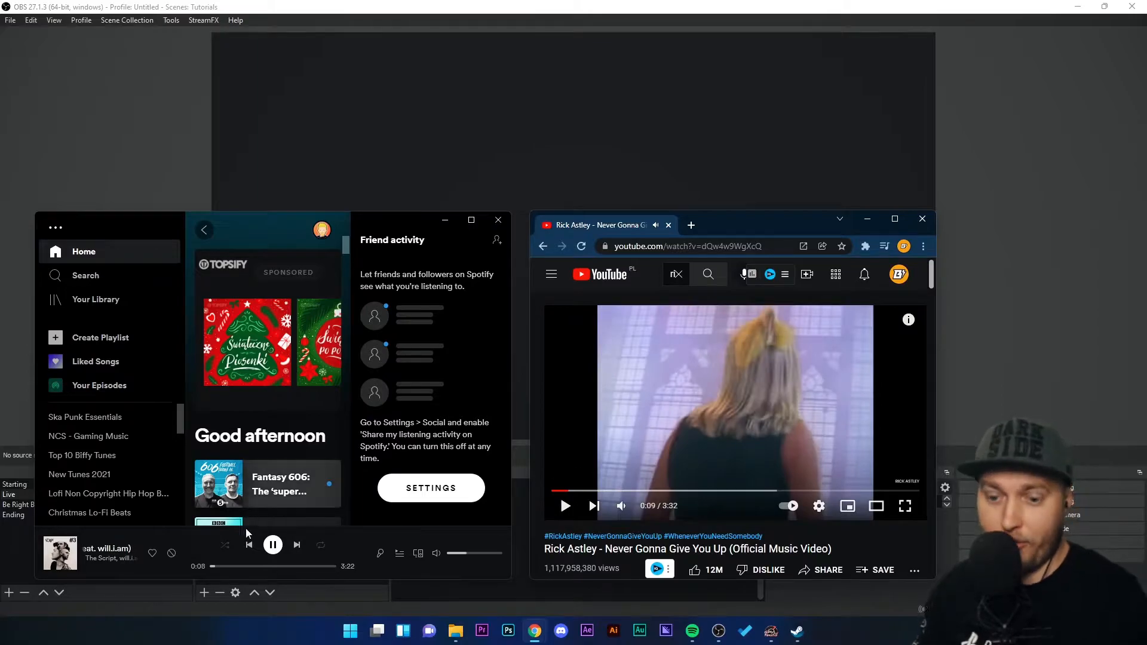
pyautogui.click(273, 545)
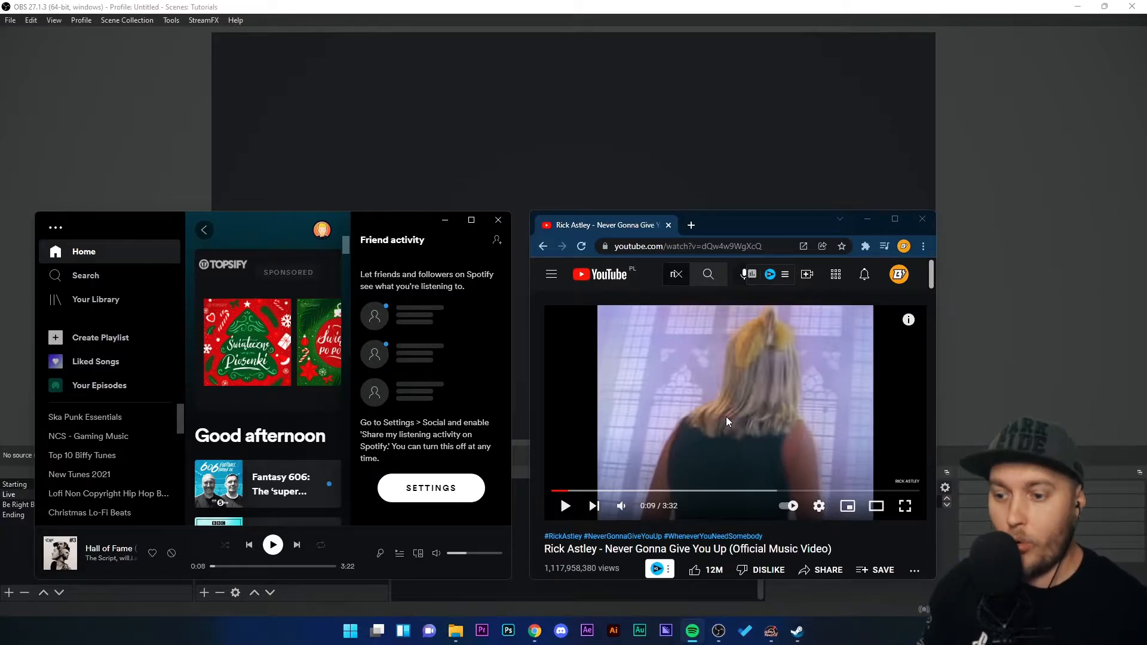
pyautogui.click(273, 545)
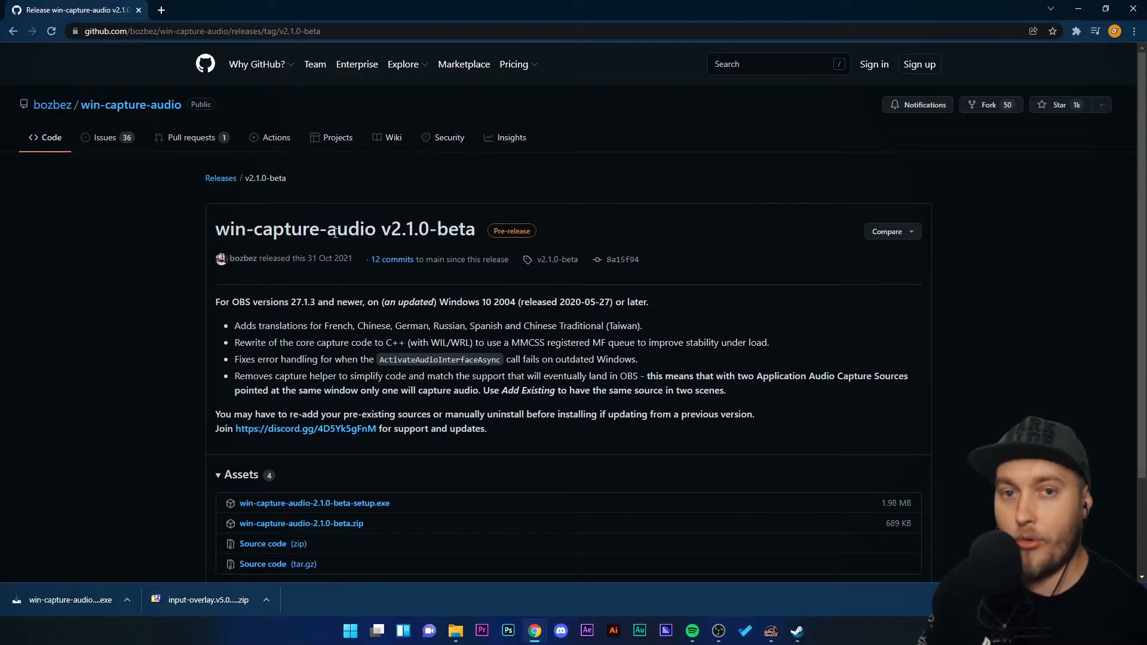
# Scroll down to the Assets list of the win-capture-audio v2.1.0-beta release
pyautogui.scroll(-3)
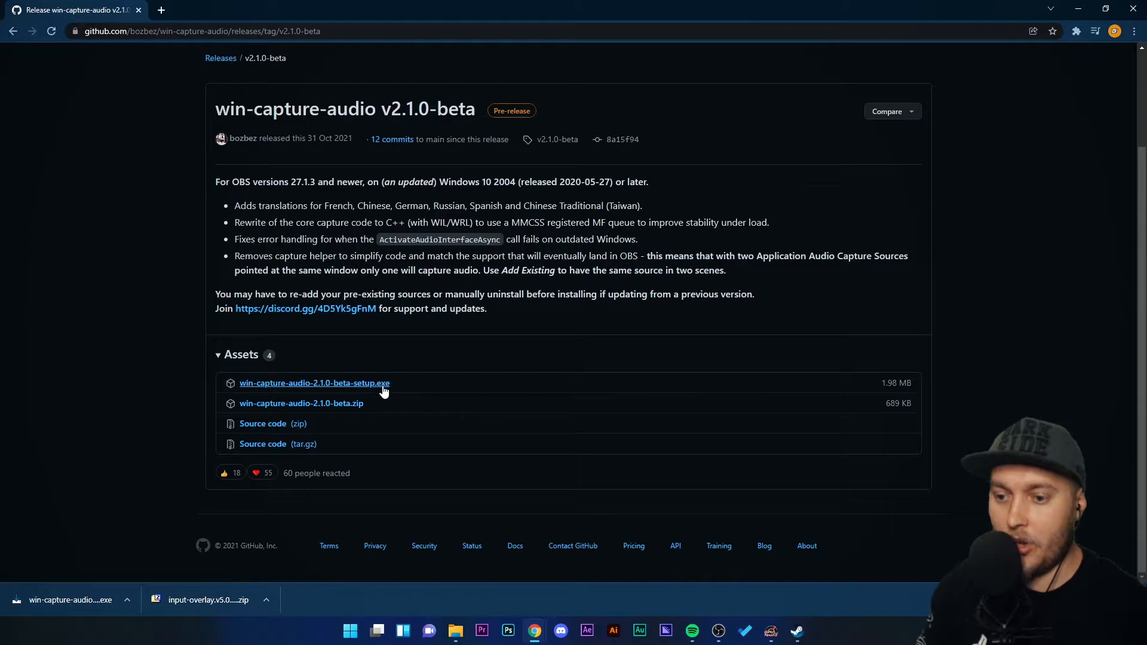
pyautogui.moveTo(376, 387)
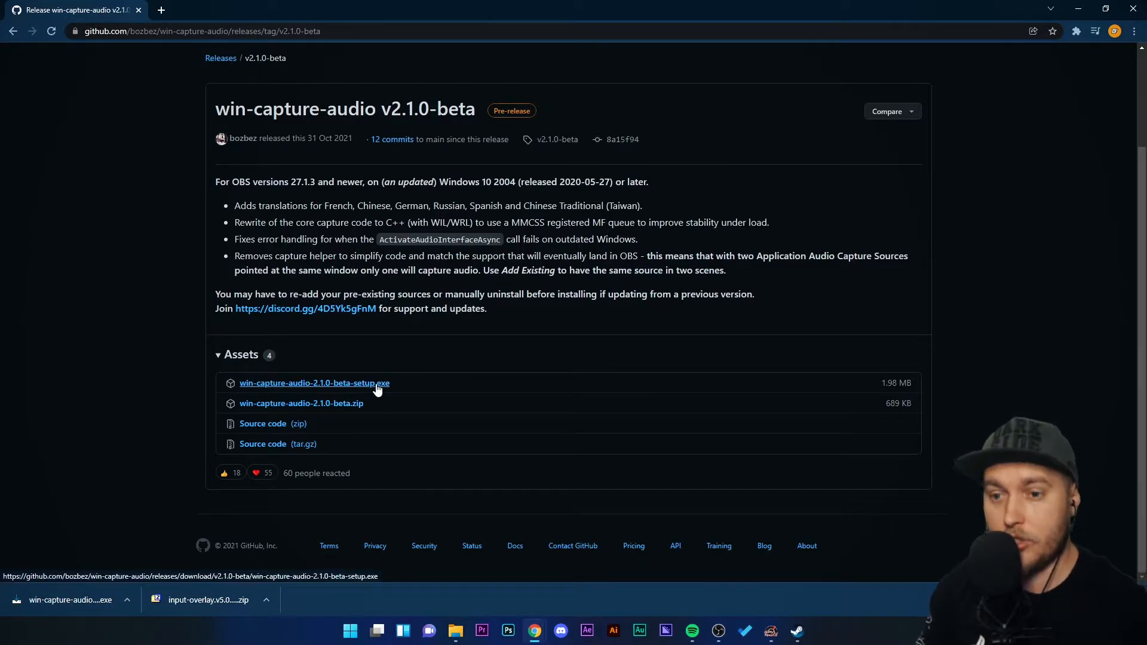
pyautogui.moveTo(692, 595)
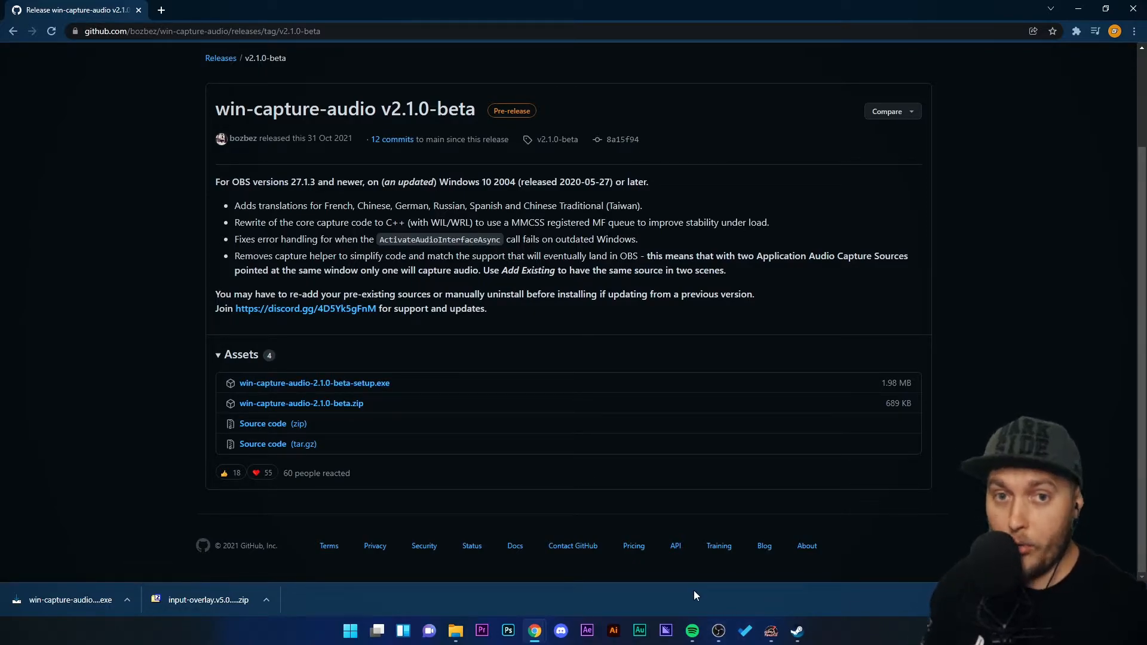
pyautogui.moveTo(719, 631)
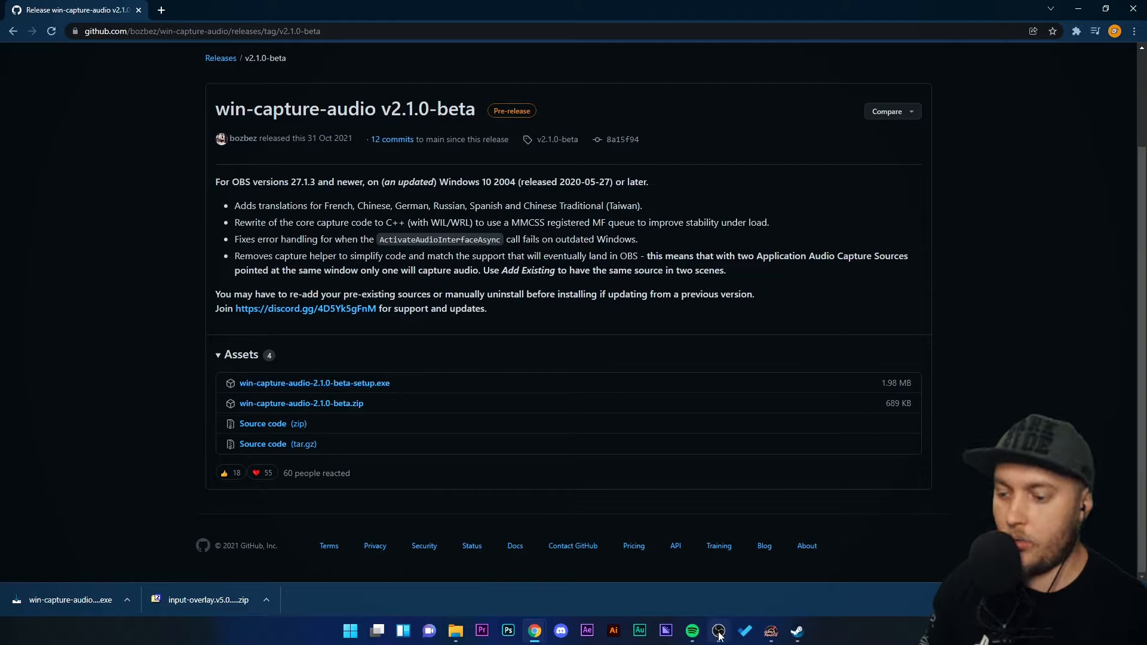
# Return to OBS and begin adding an Application Audio Output Capture source named Spotify
pyautogui.click(717, 631)
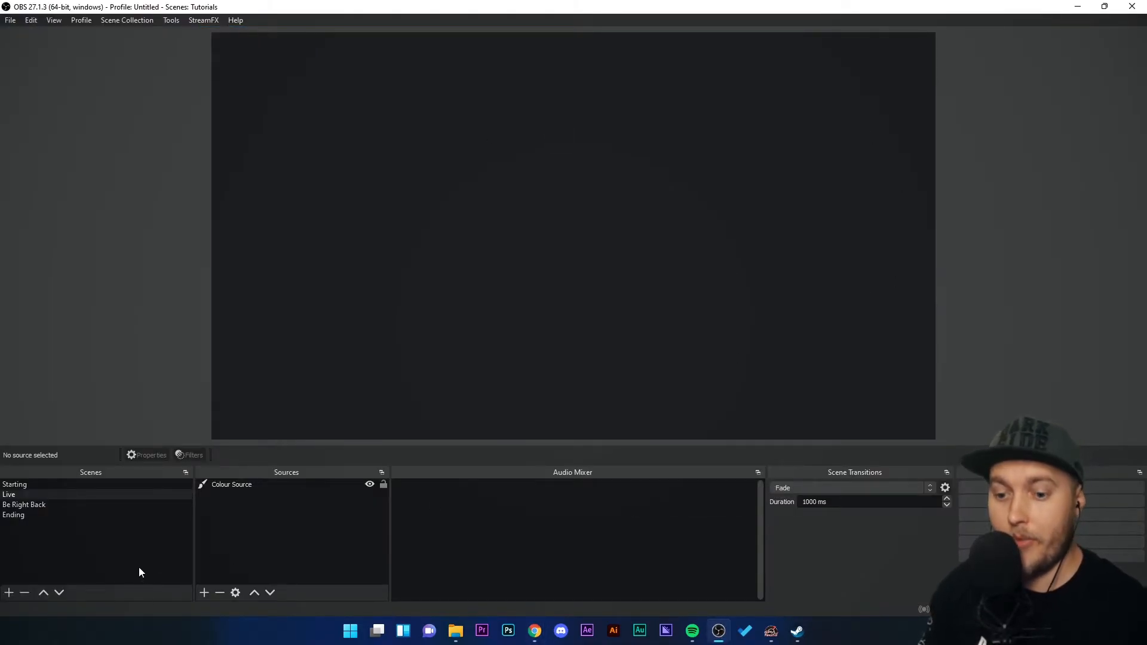
pyautogui.moveTo(213, 559)
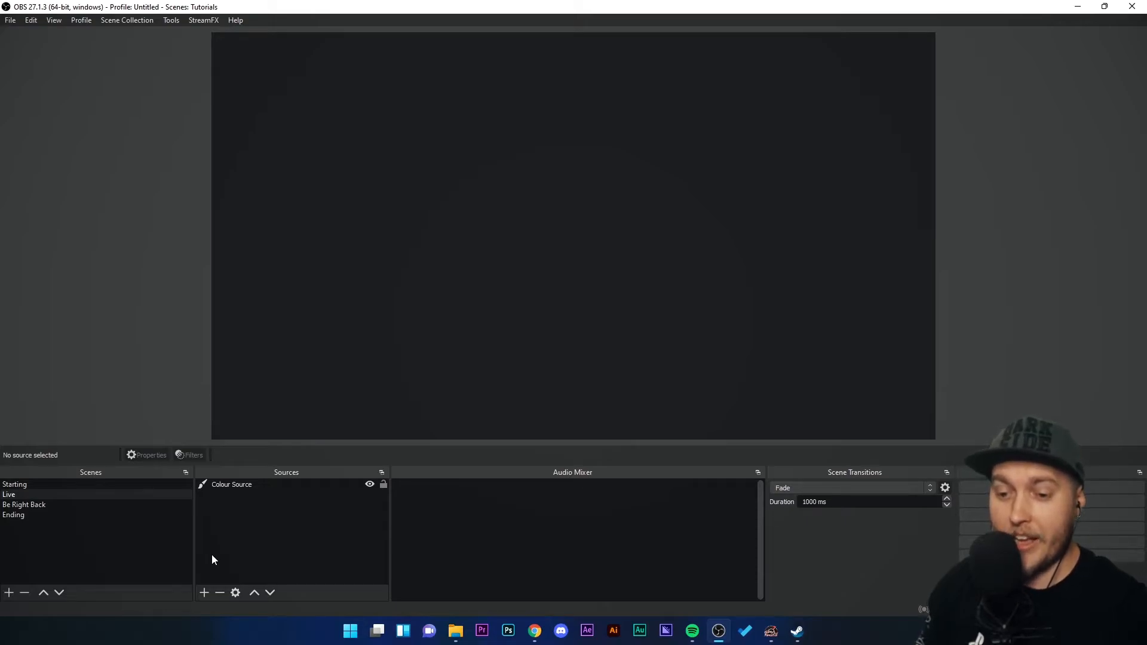
pyautogui.click(204, 592)
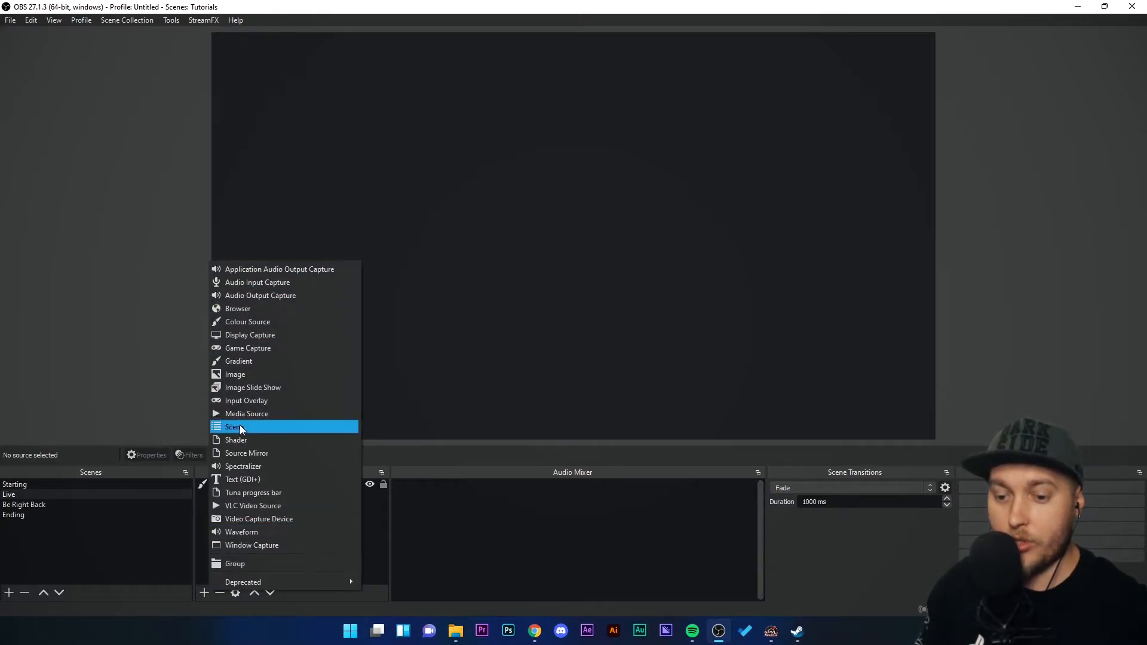
pyautogui.moveTo(297, 276)
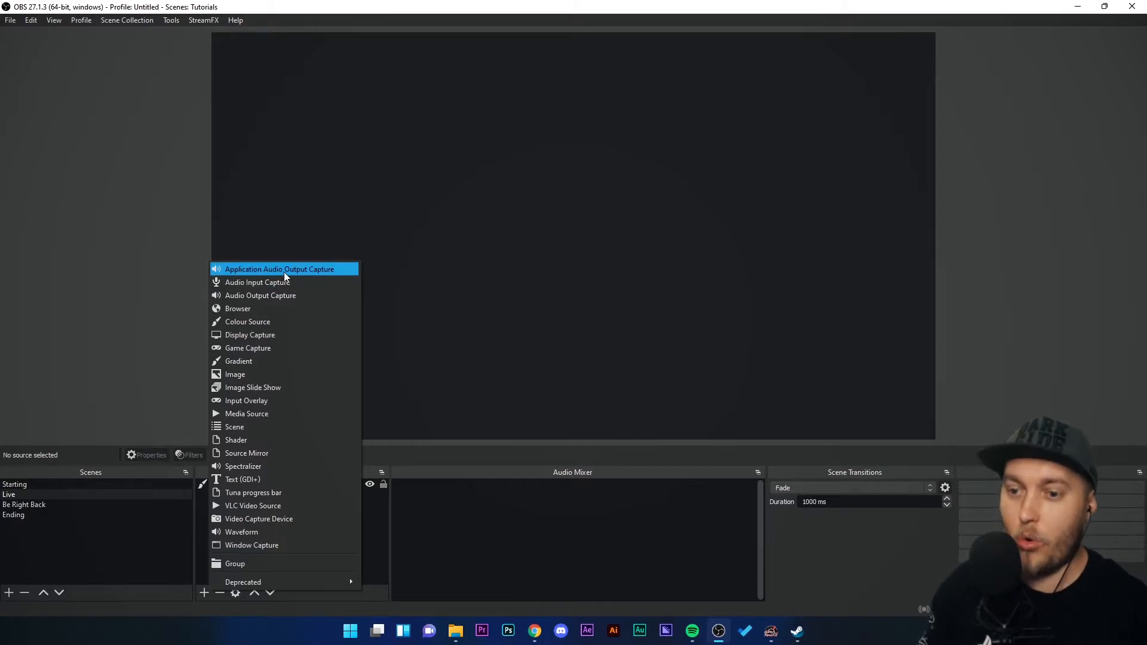
pyautogui.moveTo(311, 276)
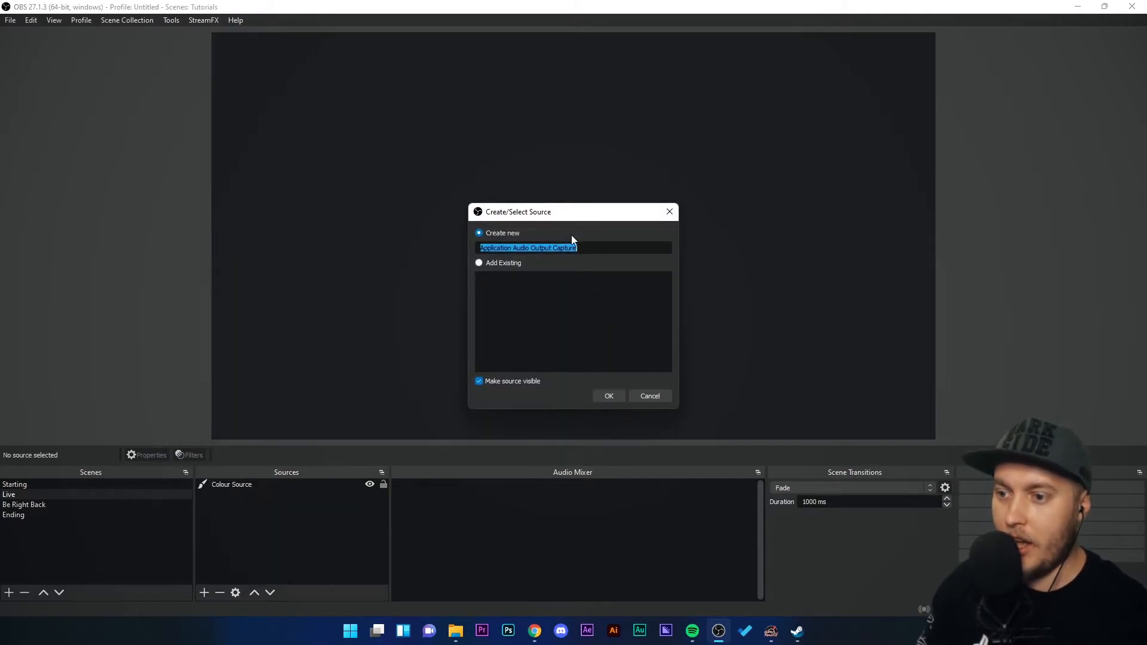
pyautogui.moveTo(327, 246)
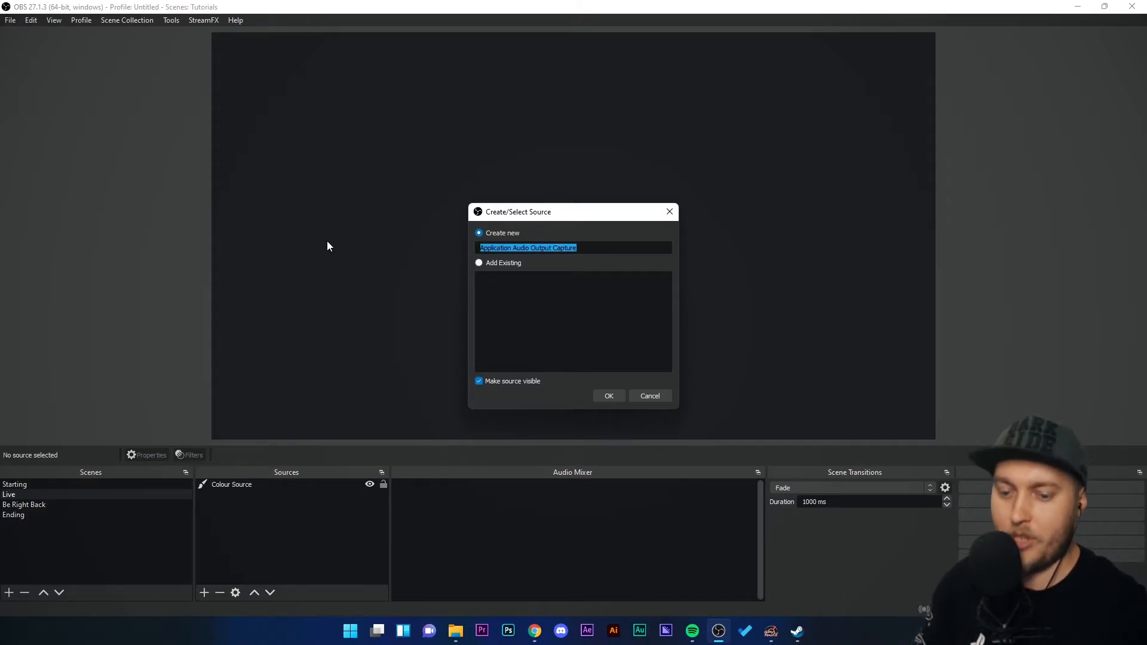
pyautogui.write('Spotify Audio')
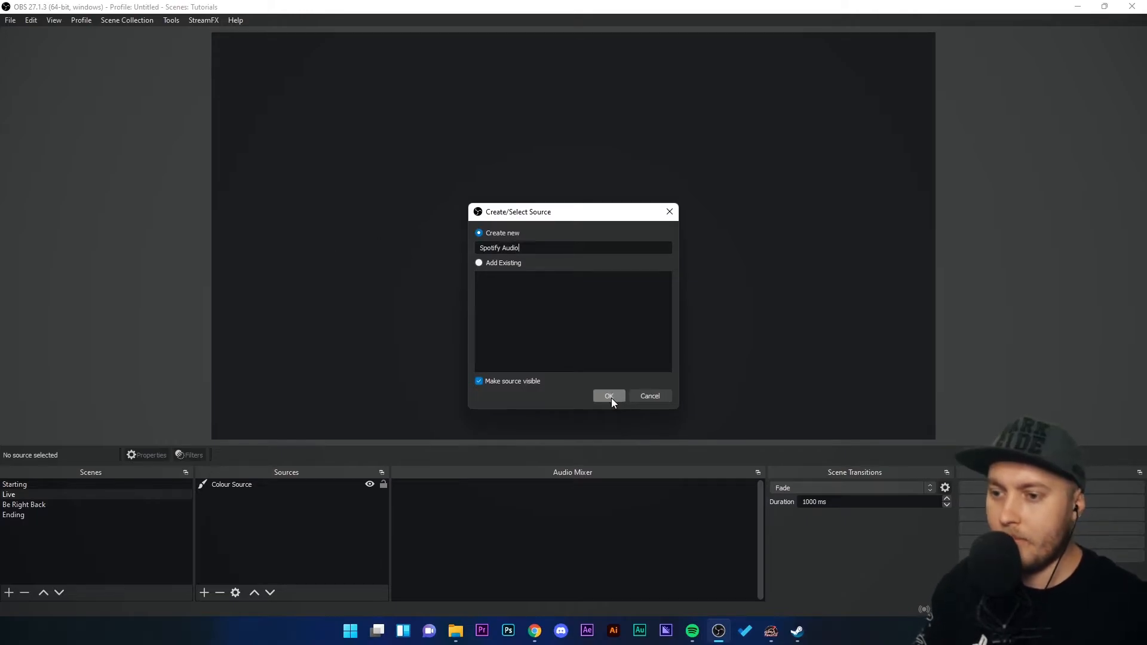
# Create the source capturing the specific window [Spotify.exe]: Spotify Free and confirm its settings
pyautogui.click(608, 395)
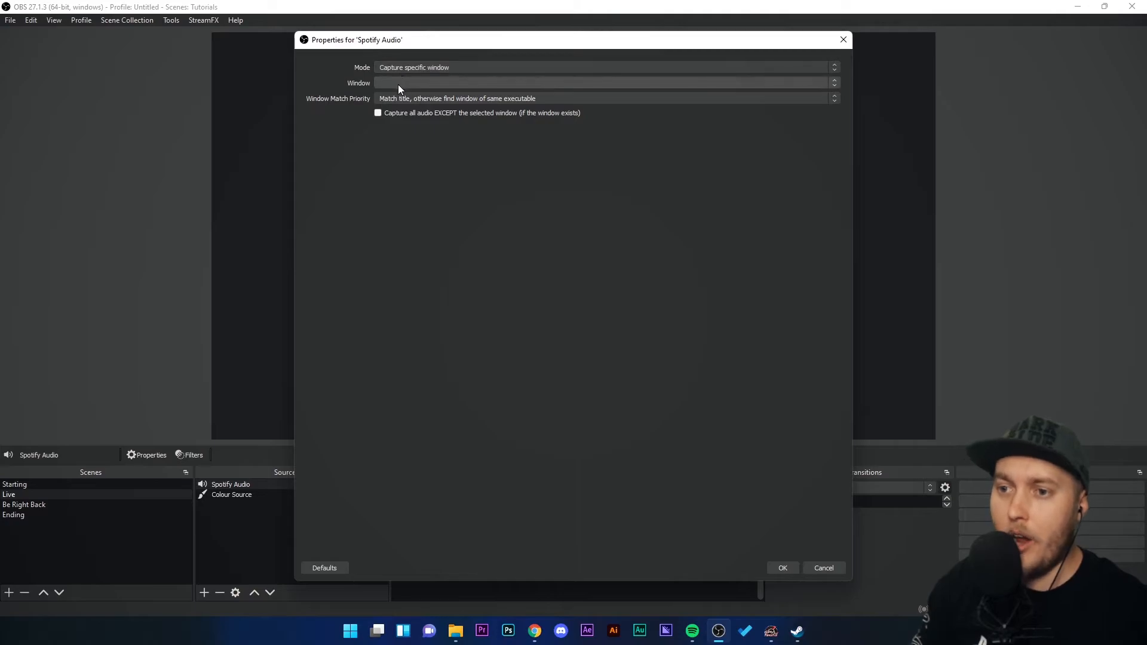
pyautogui.click(605, 82)
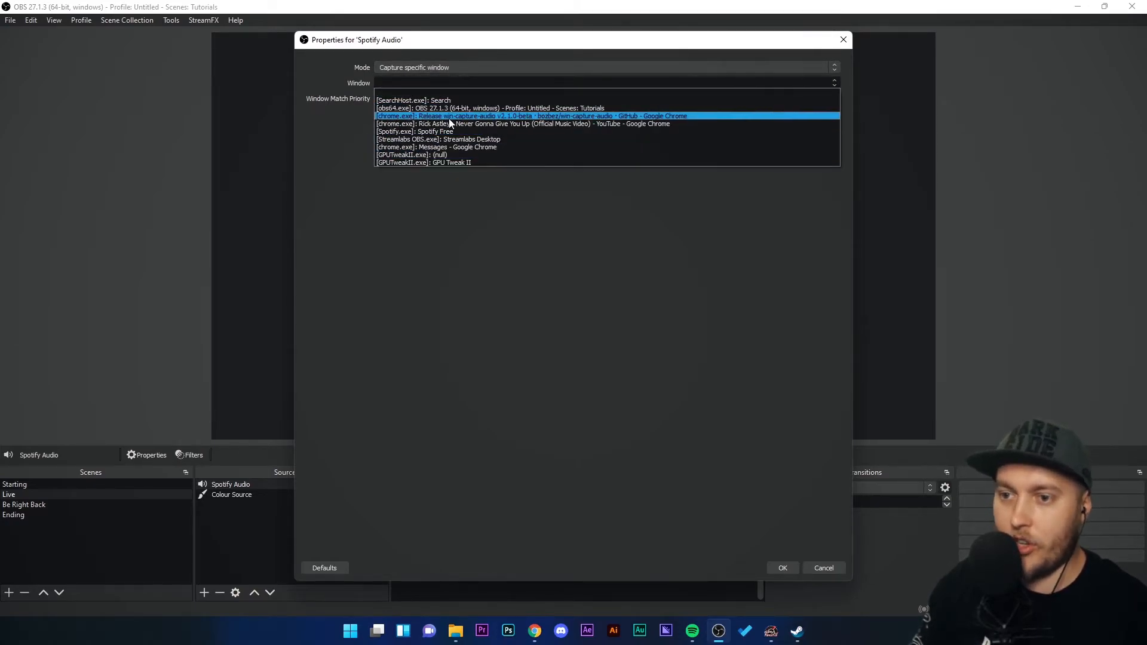
pyautogui.click(413, 131)
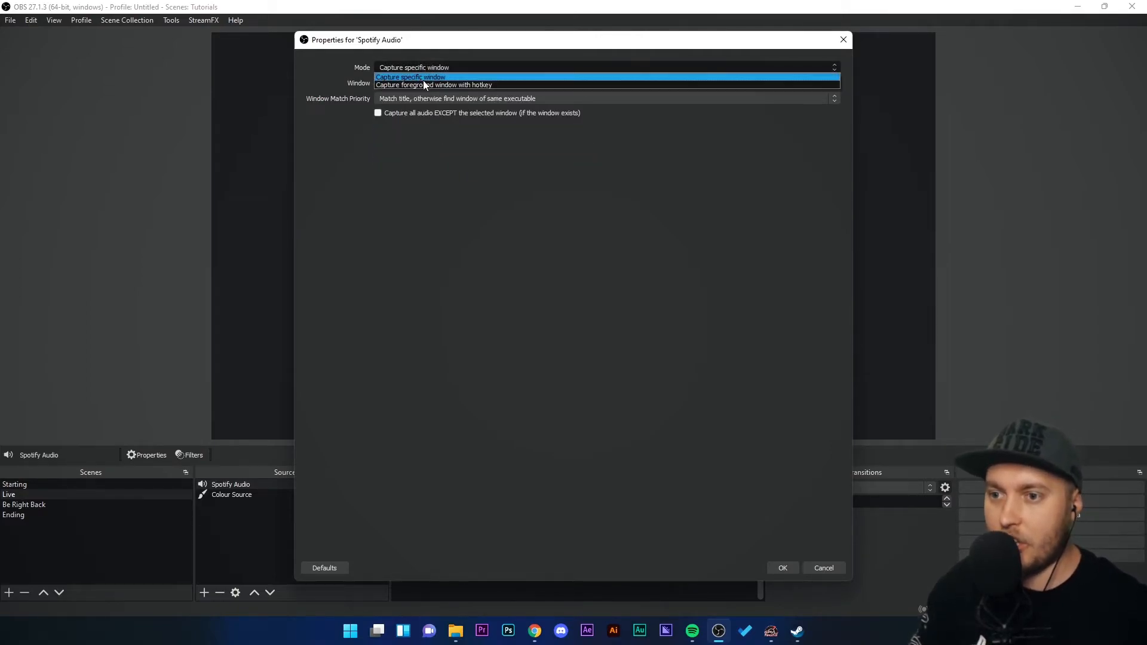
pyautogui.click(417, 83)
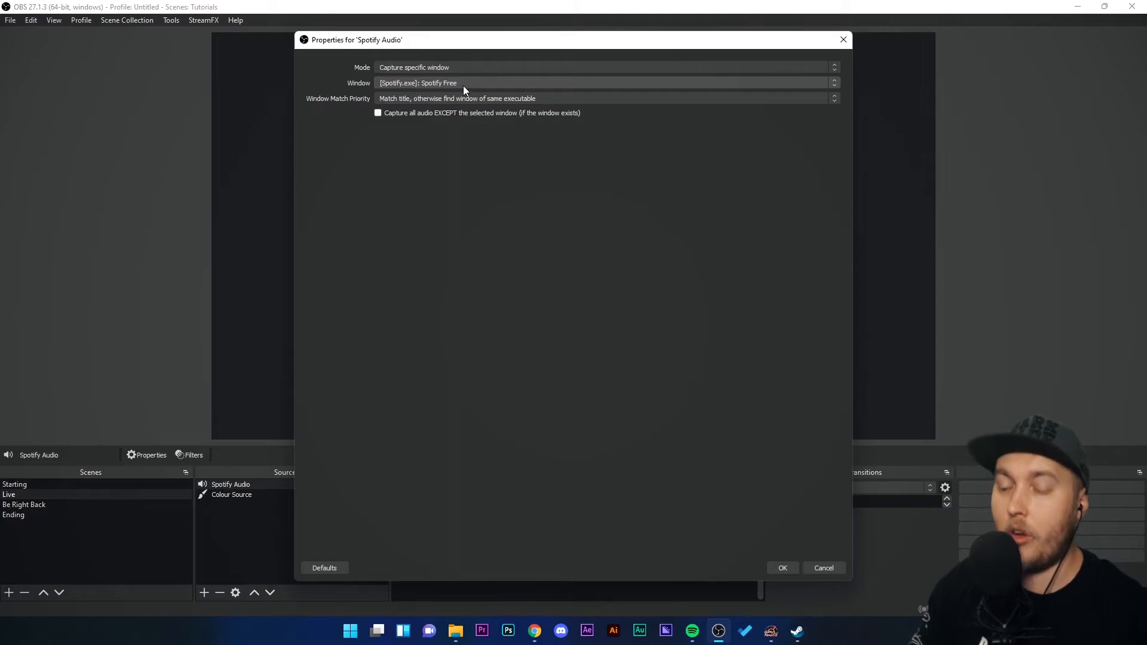
pyautogui.click(781, 568)
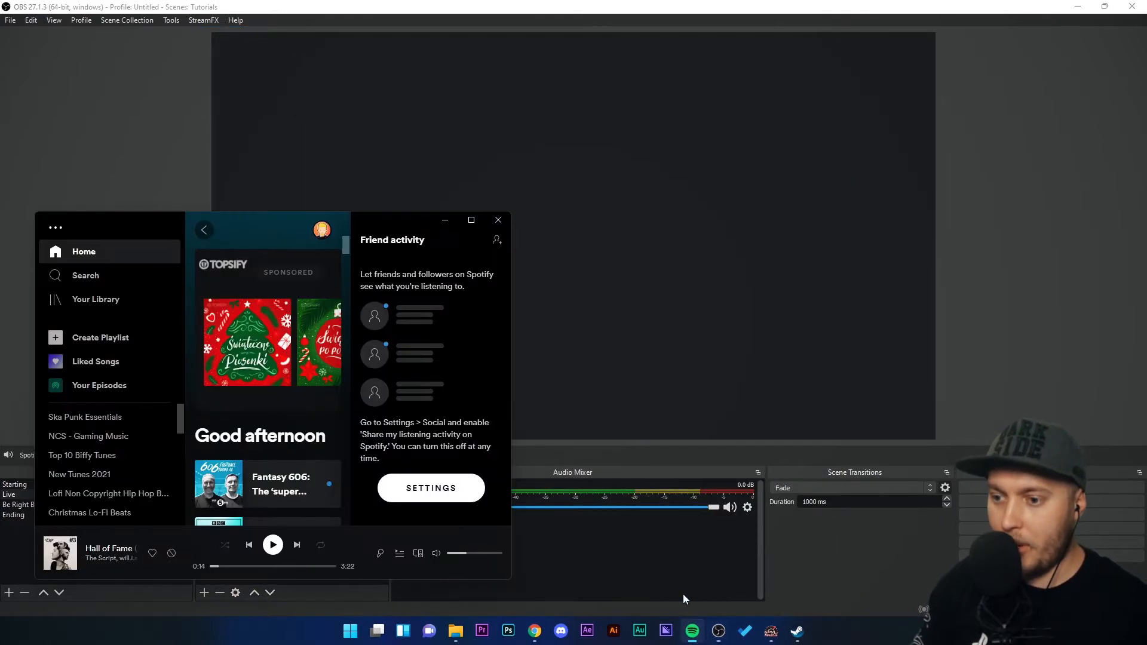
# Play Spotify and the YouTube video in turn to confirm the meter reacts only to Spotify, then return to OBS
pyautogui.click(273, 545)
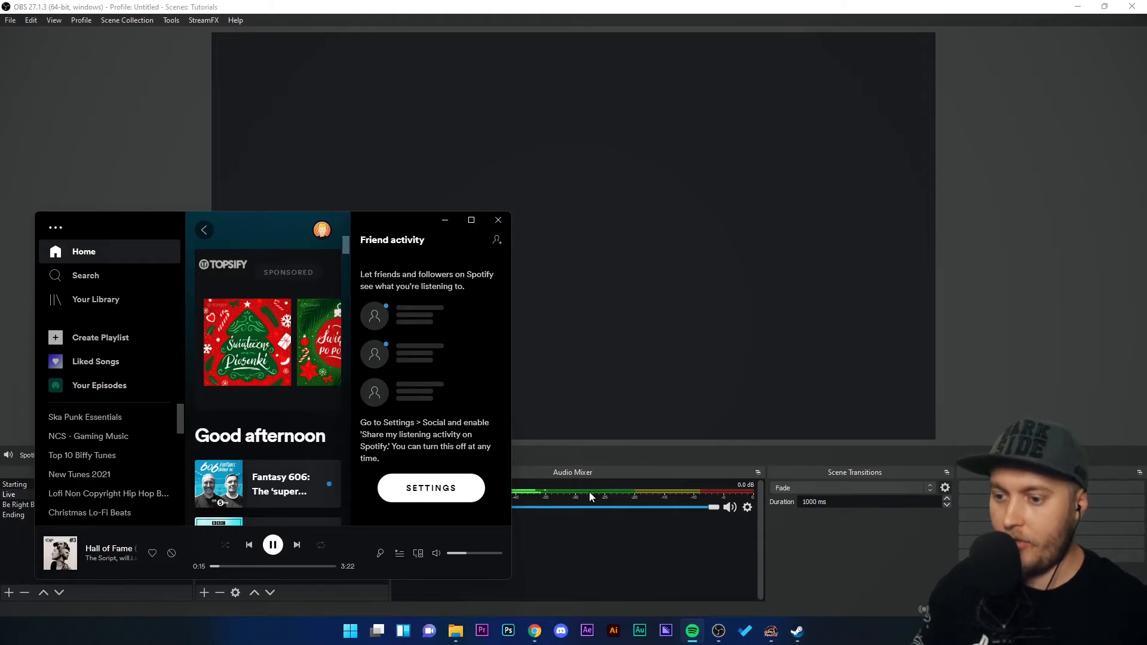
pyautogui.moveTo(391, 220)
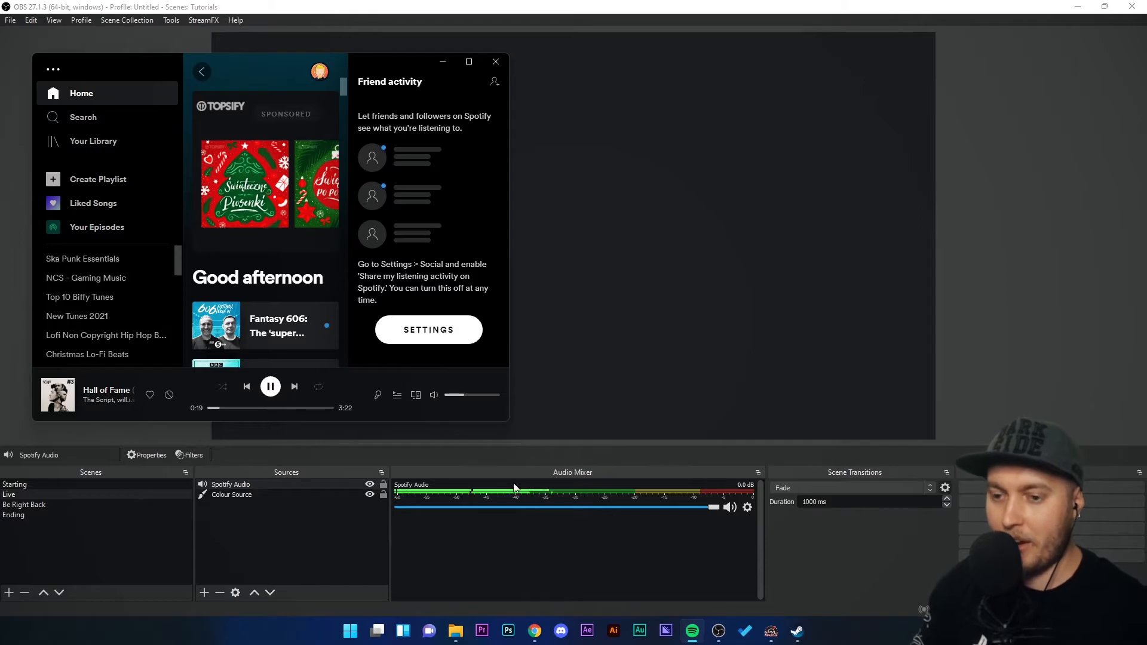
pyautogui.click(270, 385)
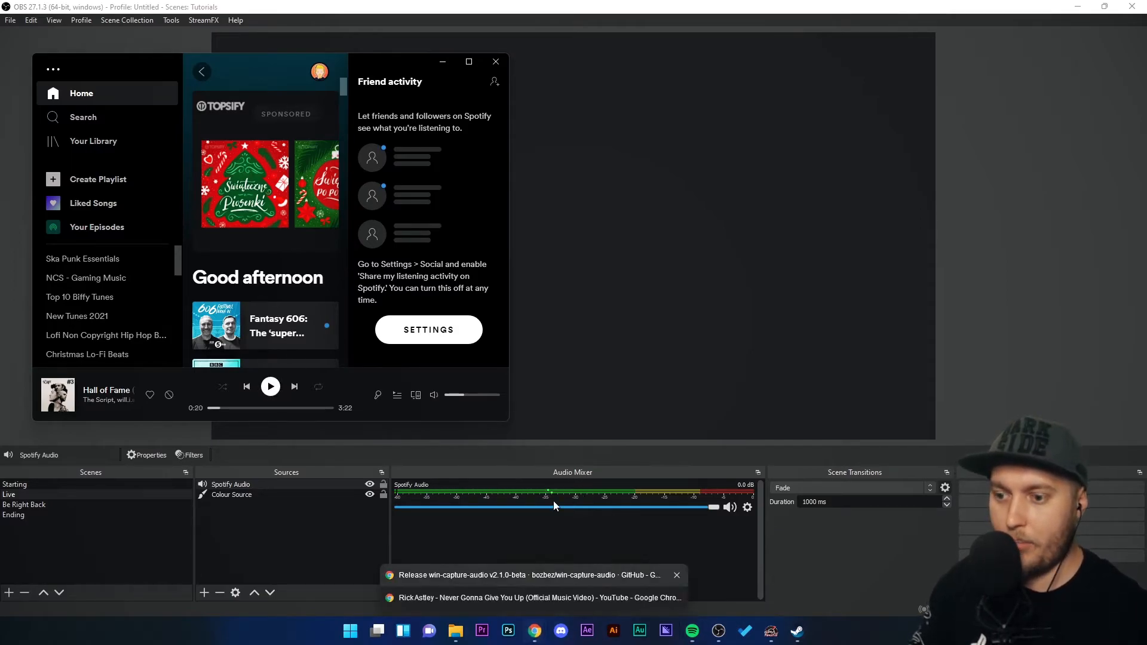
pyautogui.click(538, 597)
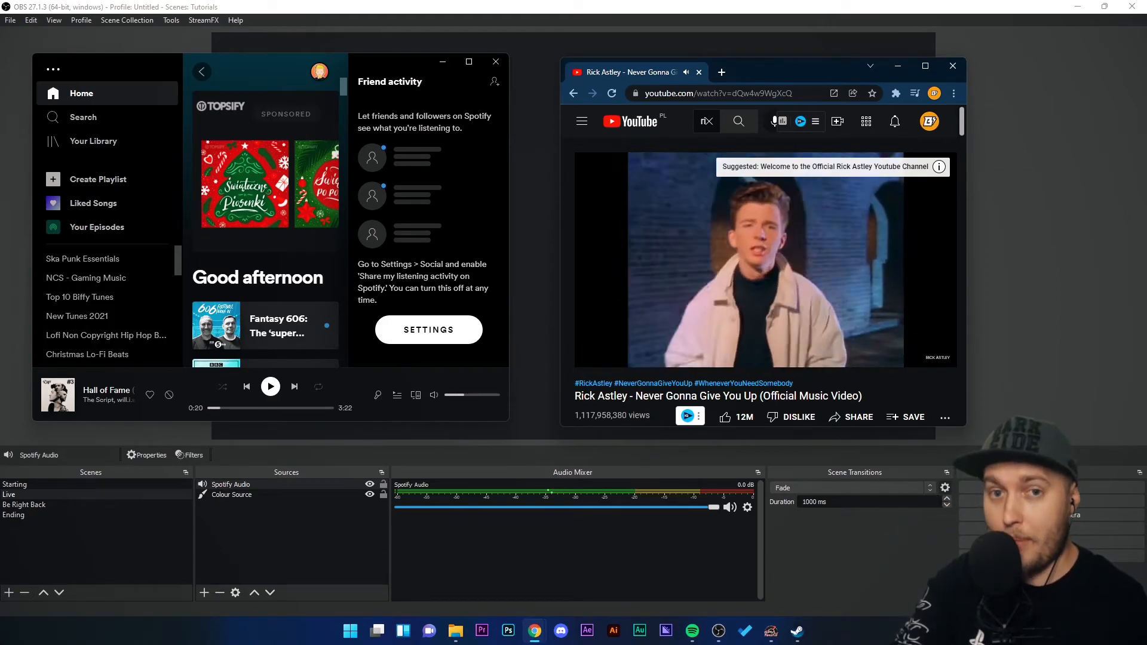
pyautogui.click(763, 259)
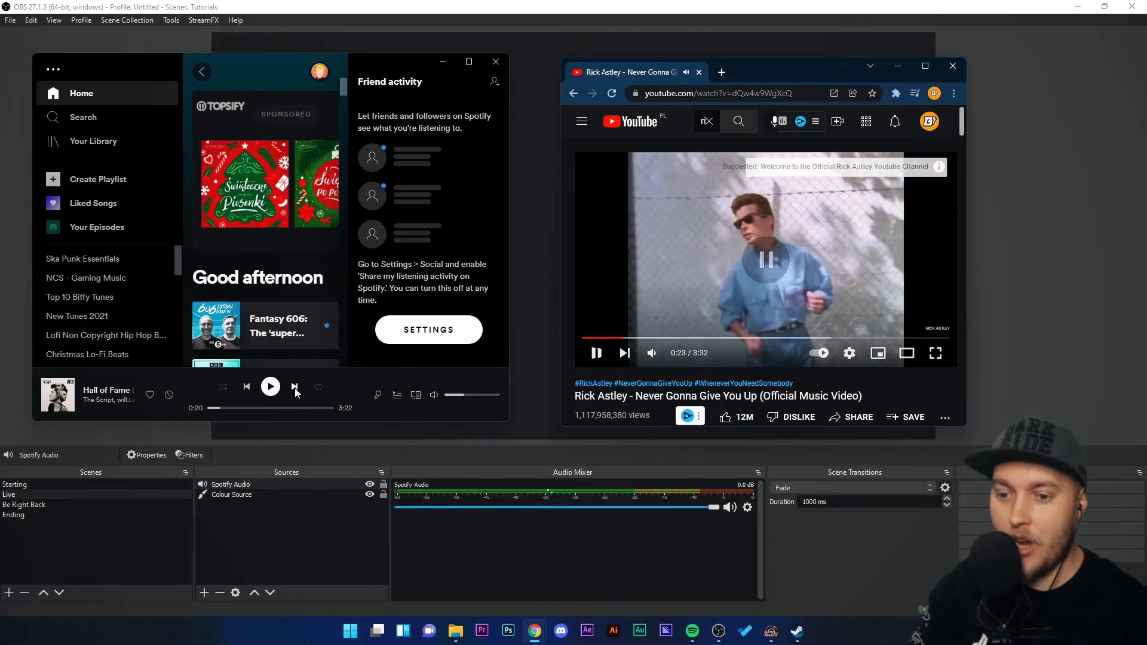
pyautogui.click(270, 386)
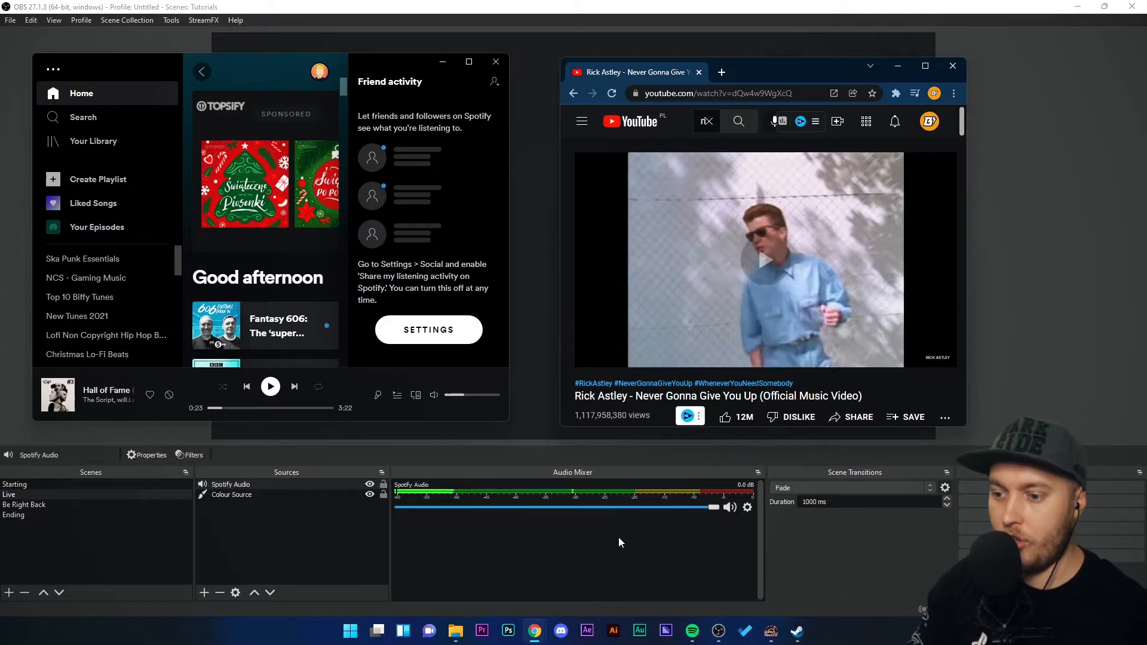
pyautogui.click(761, 259)
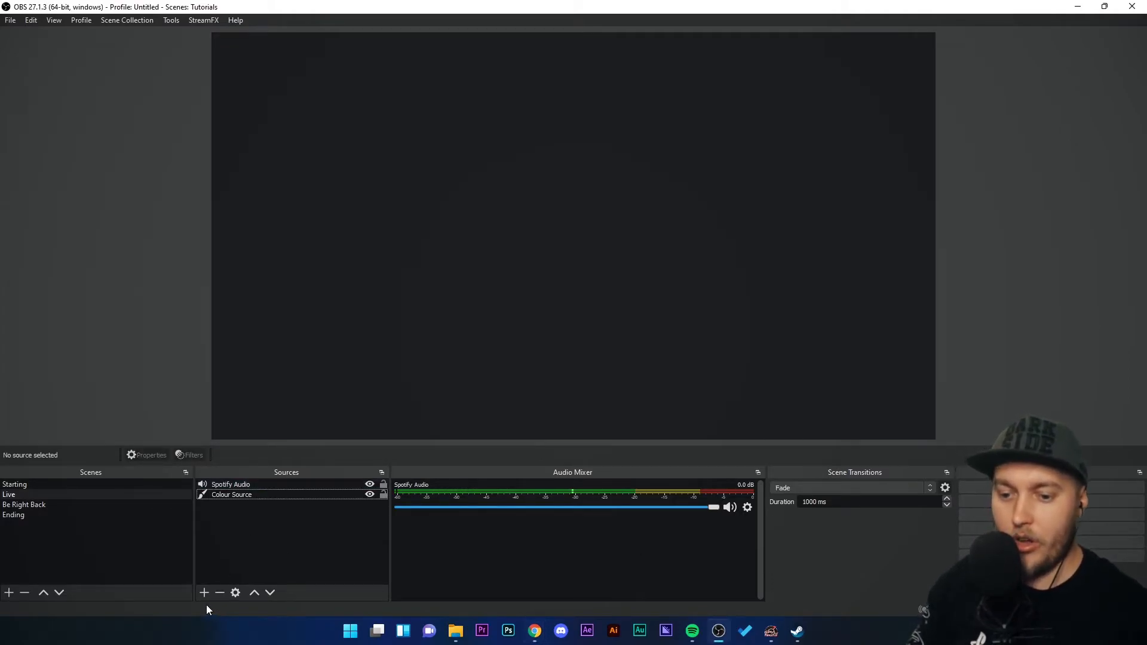
# Add an Application Audio Output Capture source named YouTube capturing the Chrome window with the video
pyautogui.click(204, 593)
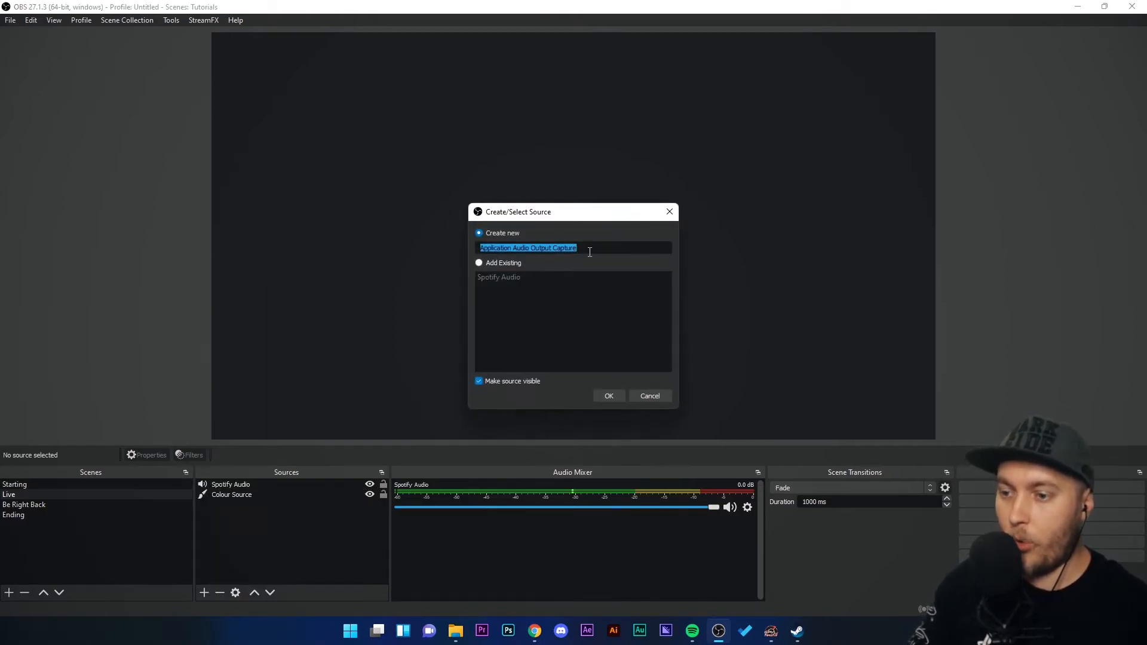
pyautogui.moveTo(590, 406)
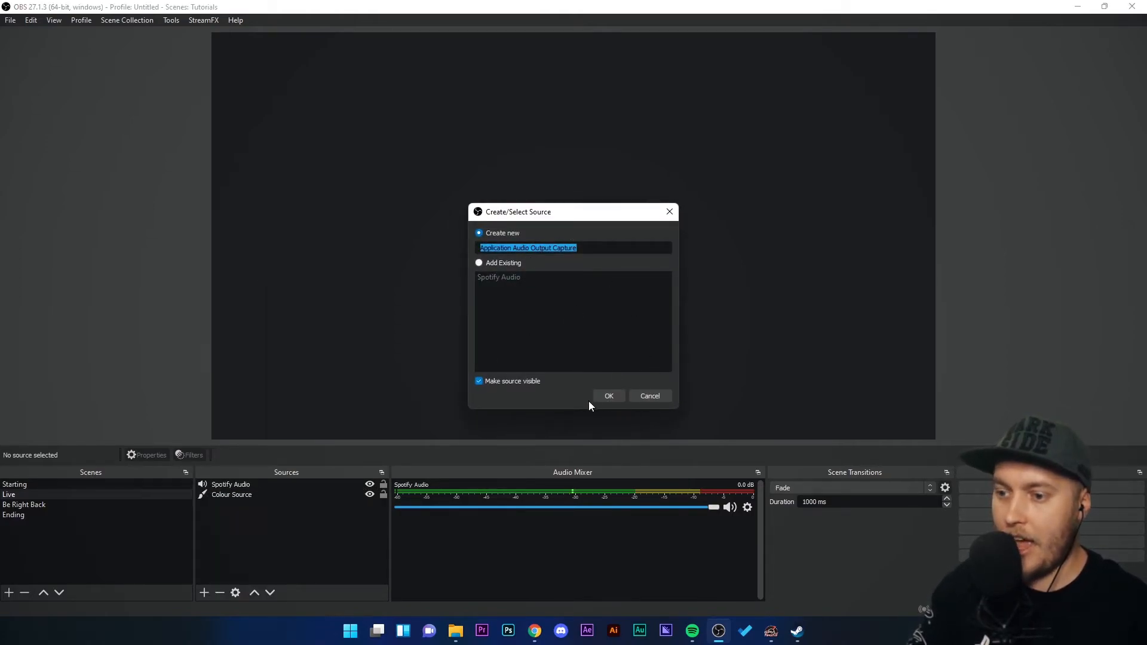
pyautogui.write('YouTube')
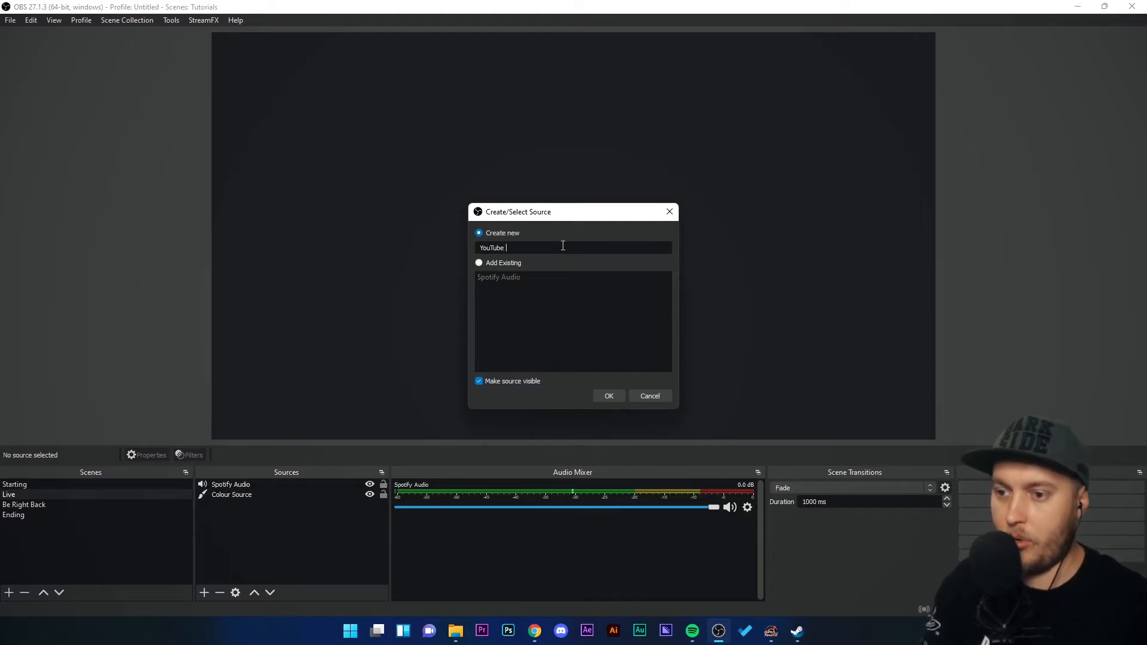
pyautogui.click(608, 396)
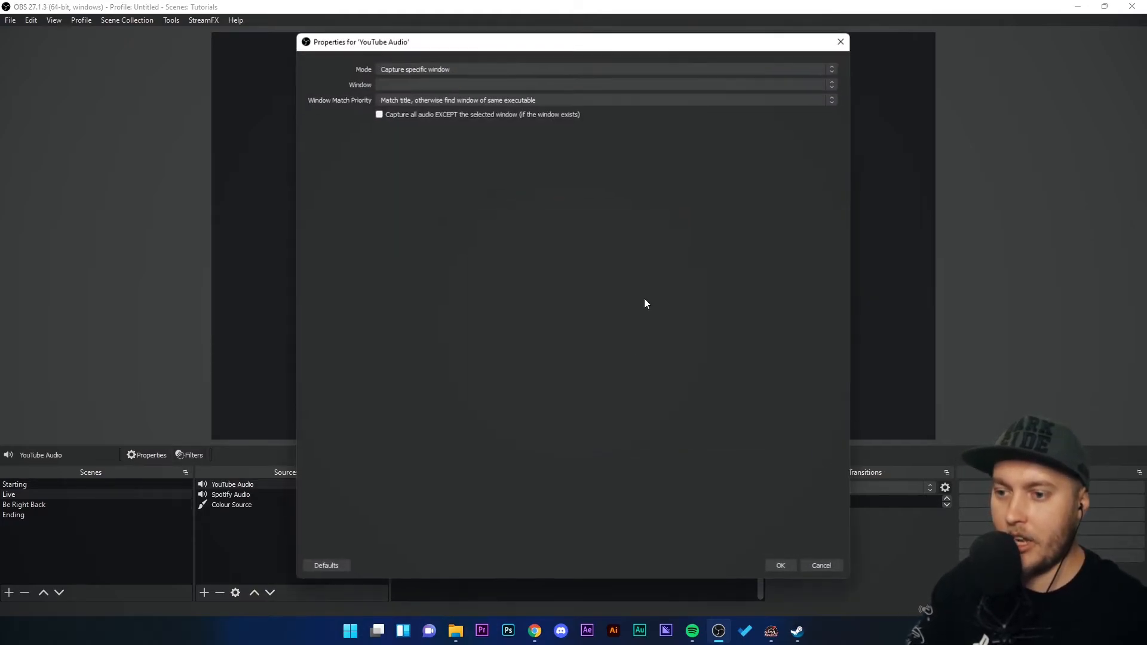
pyautogui.click(603, 85)
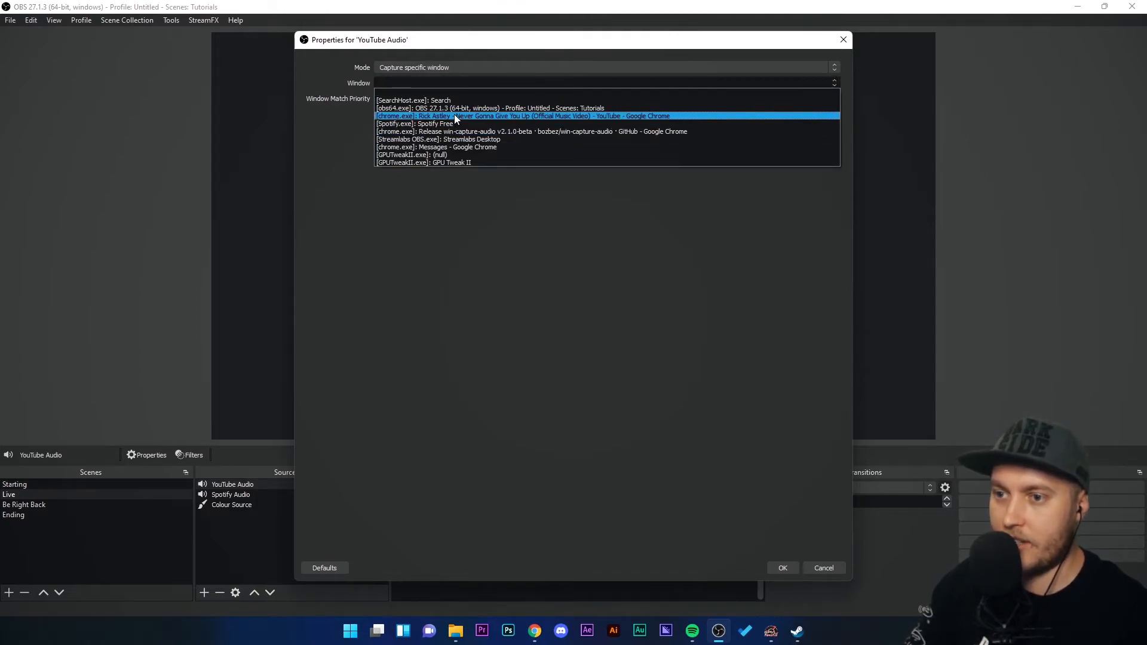
pyautogui.click(522, 116)
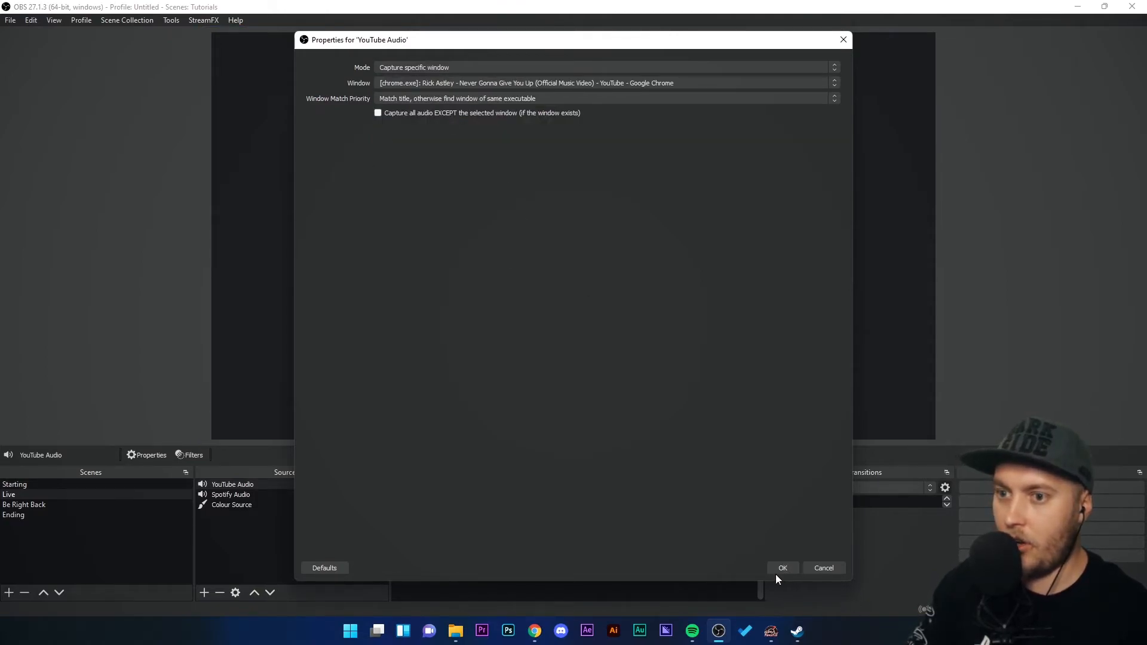
pyautogui.click(781, 567)
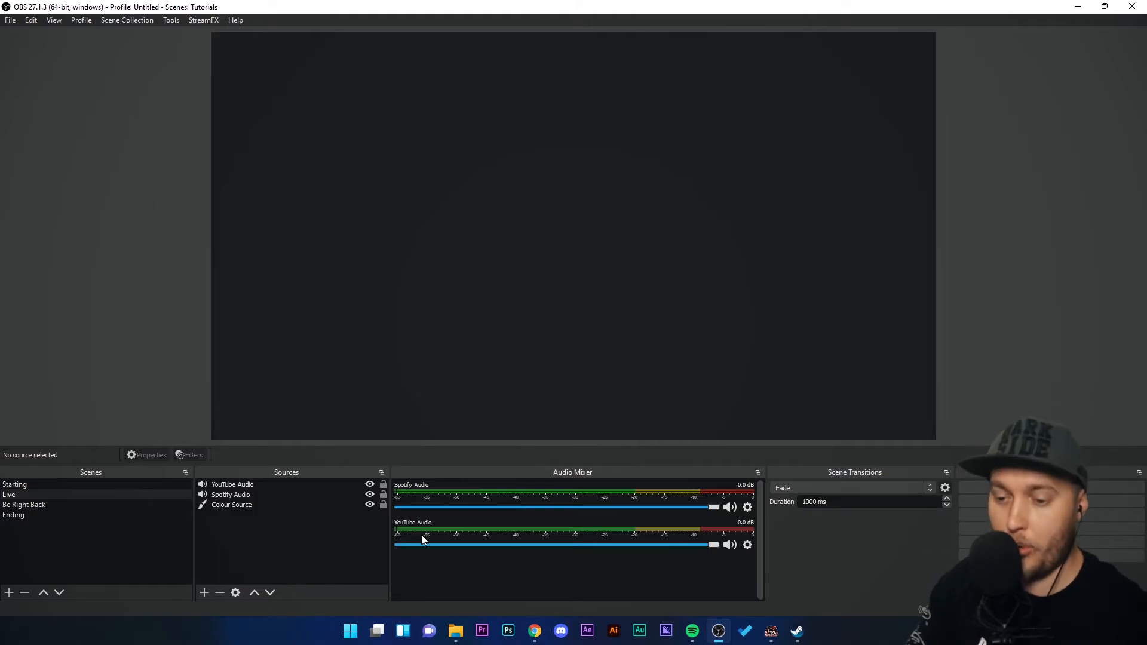
# Play and pause the YouTube video, then the Spotify track, checking each mixer channel responds alone
pyautogui.click(692, 630)
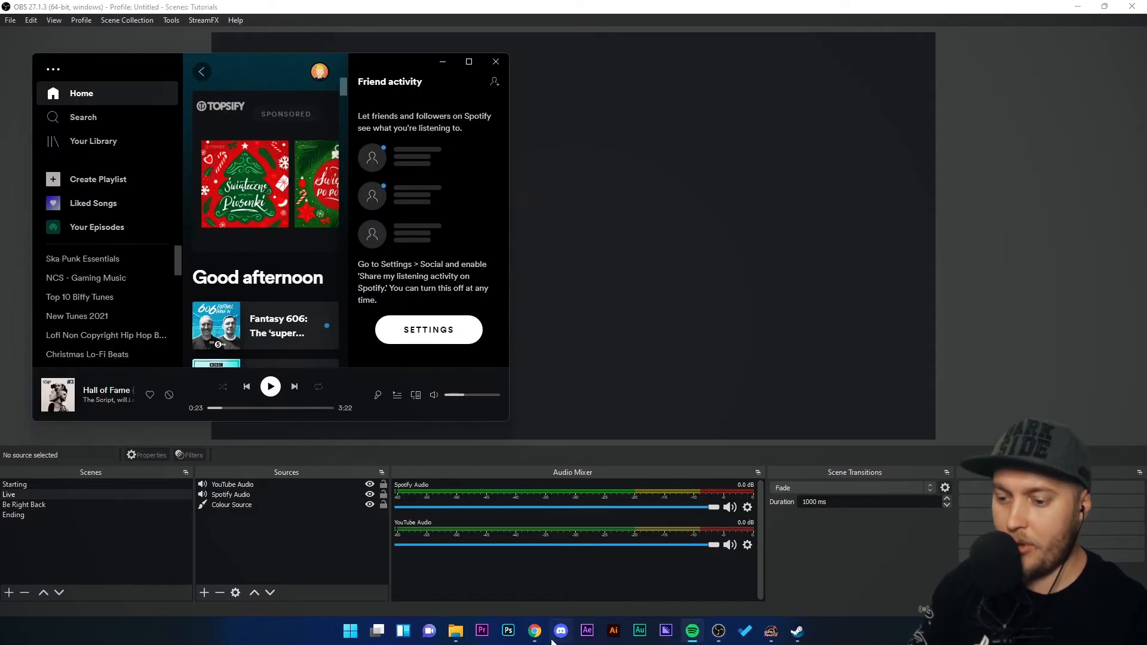
pyautogui.click(535, 631)
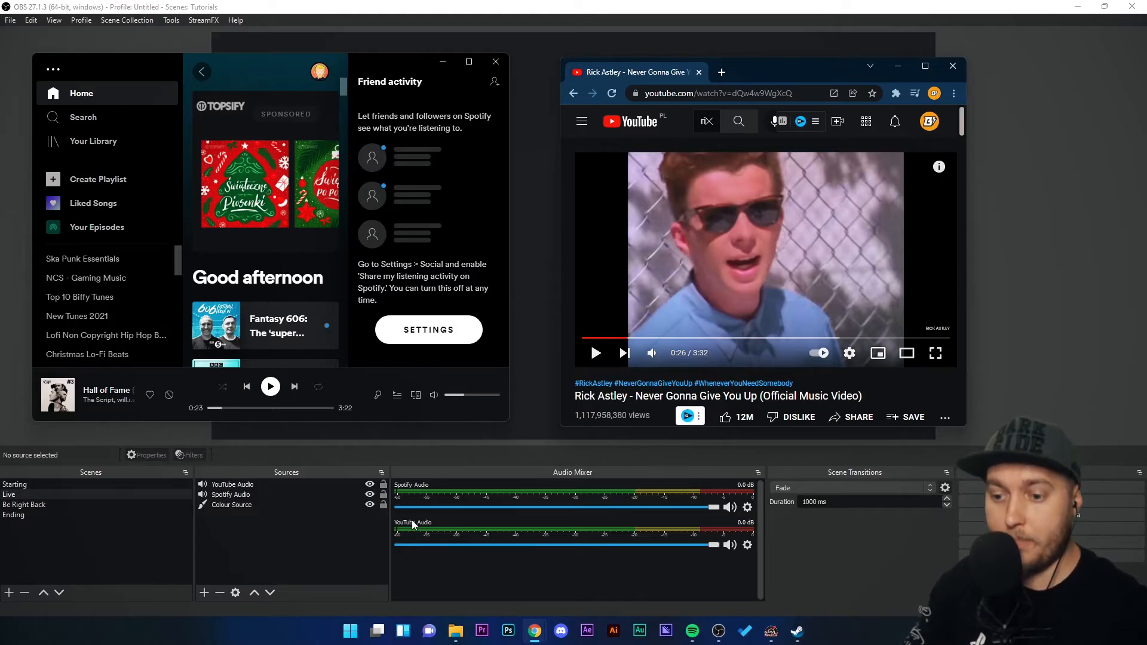
pyautogui.moveTo(728, 284)
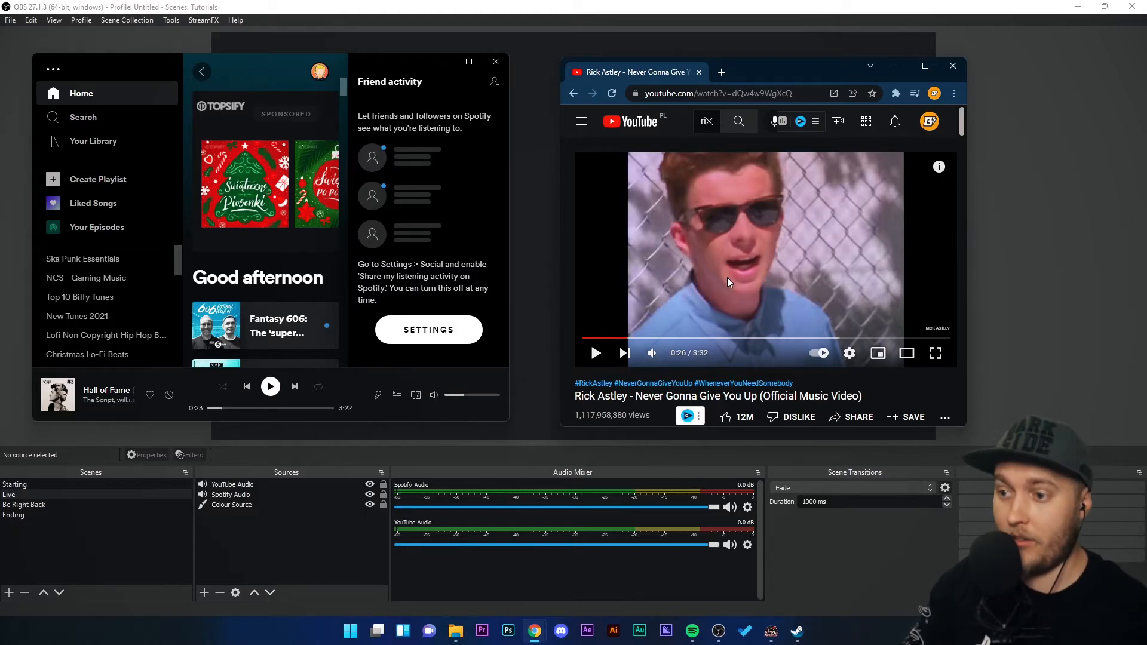
pyautogui.click(595, 352)
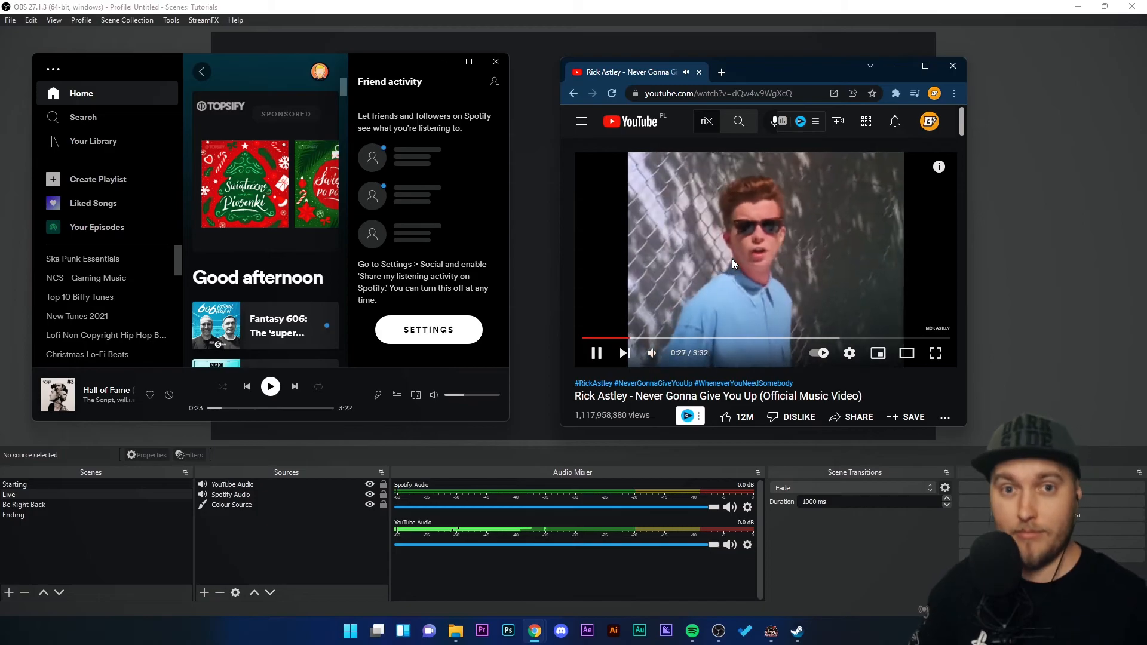
pyautogui.click(764, 259)
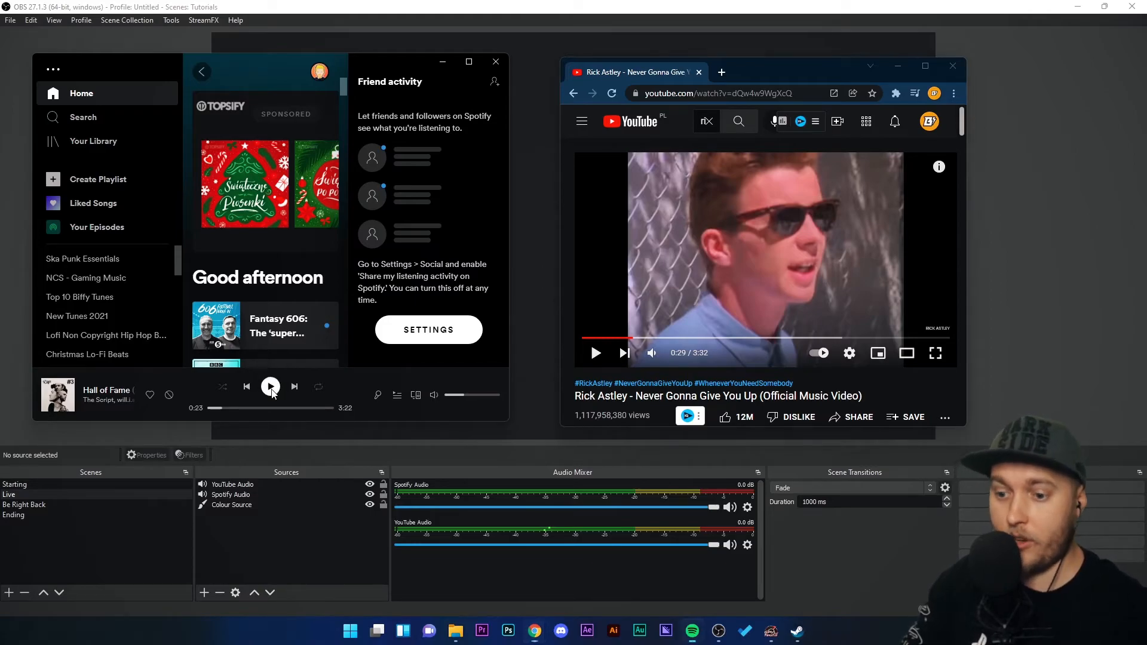
pyautogui.click(270, 386)
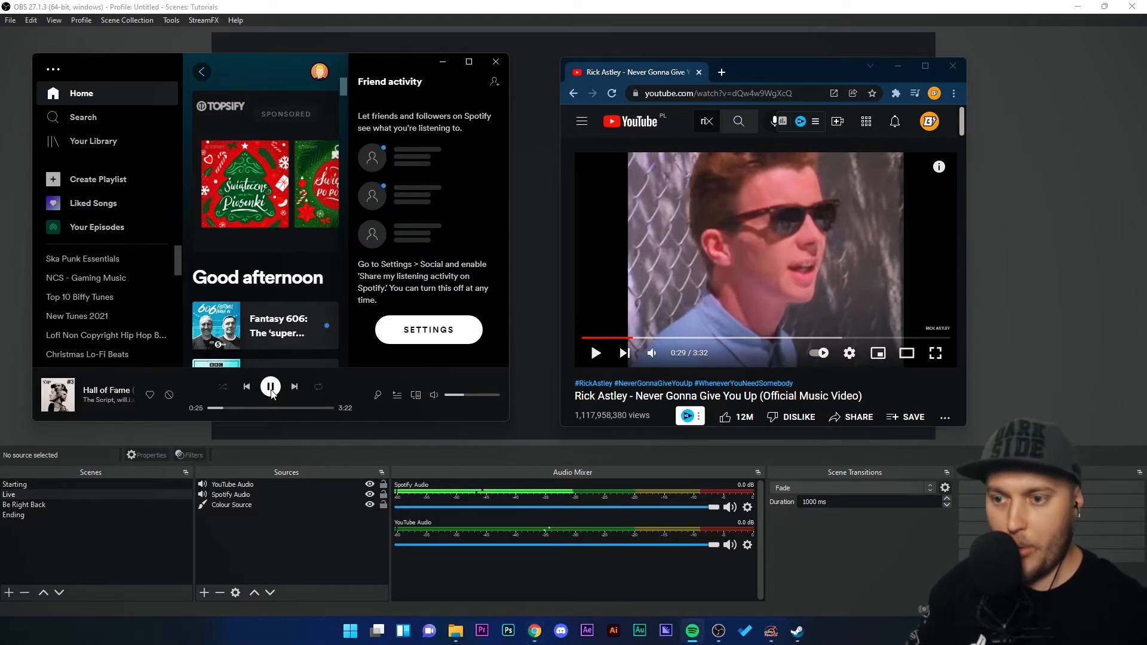
pyautogui.click(270, 386)
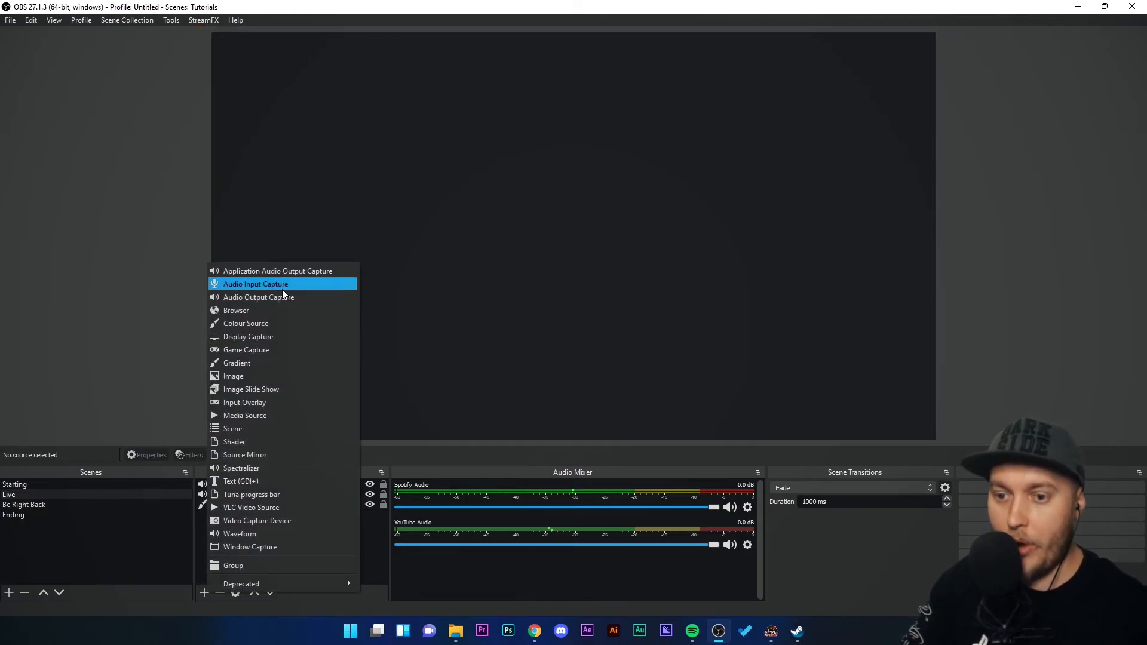
# Add an Audio Output Capture source on the Tracer Speakers (Realtek(R) Audio) device
pyautogui.click(258, 298)
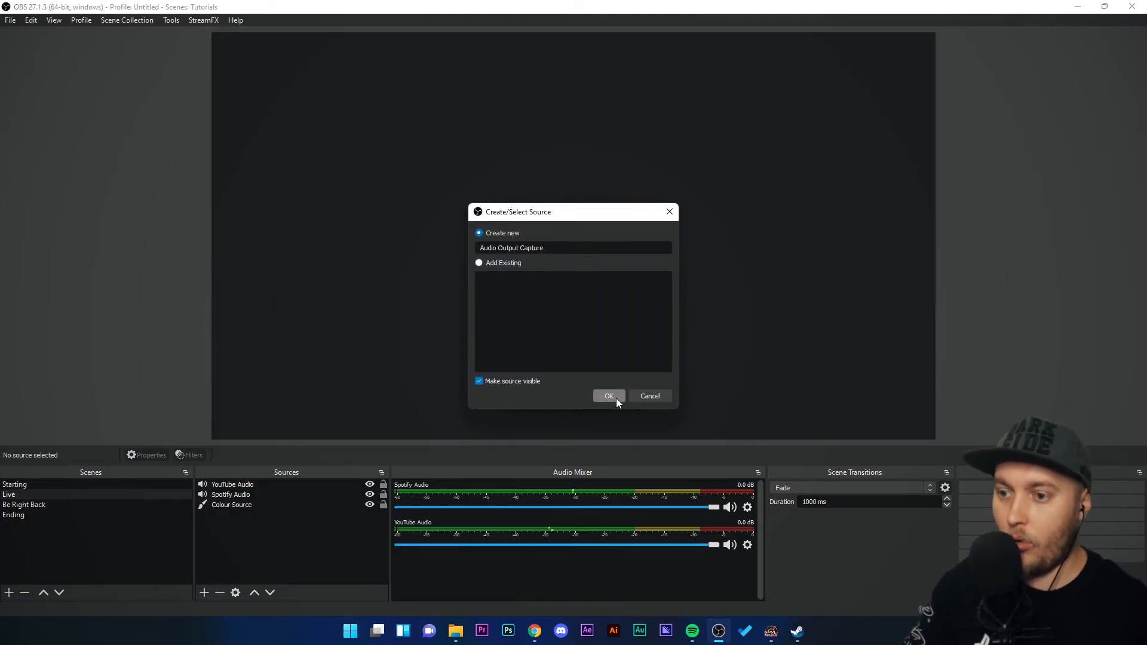
pyautogui.click(608, 395)
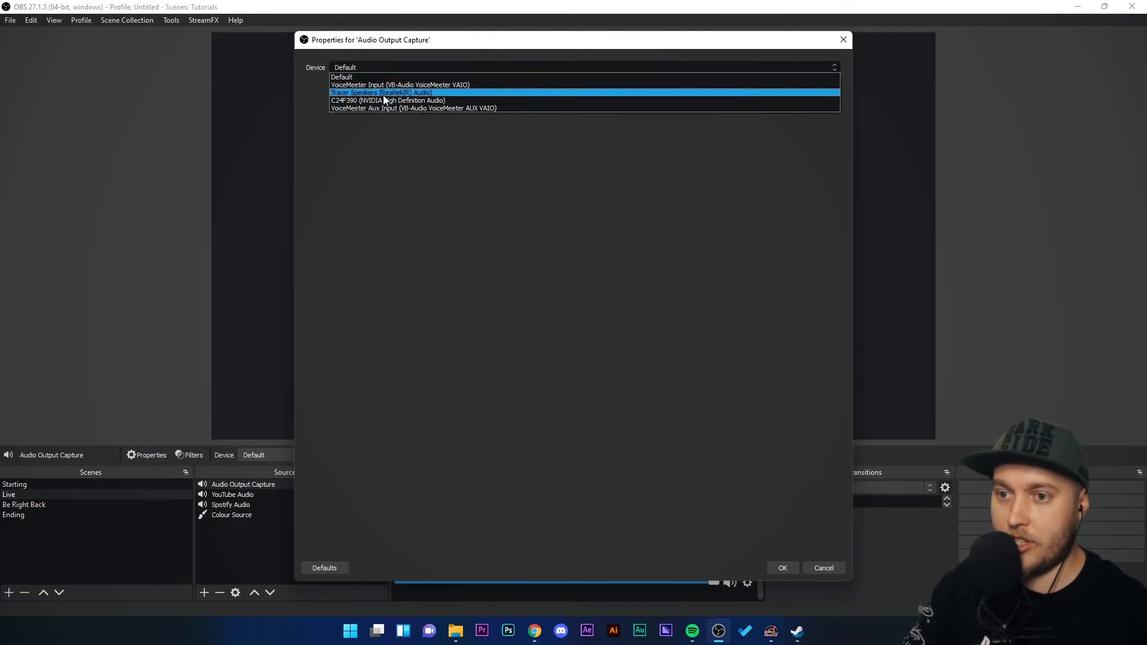
pyautogui.click(382, 92)
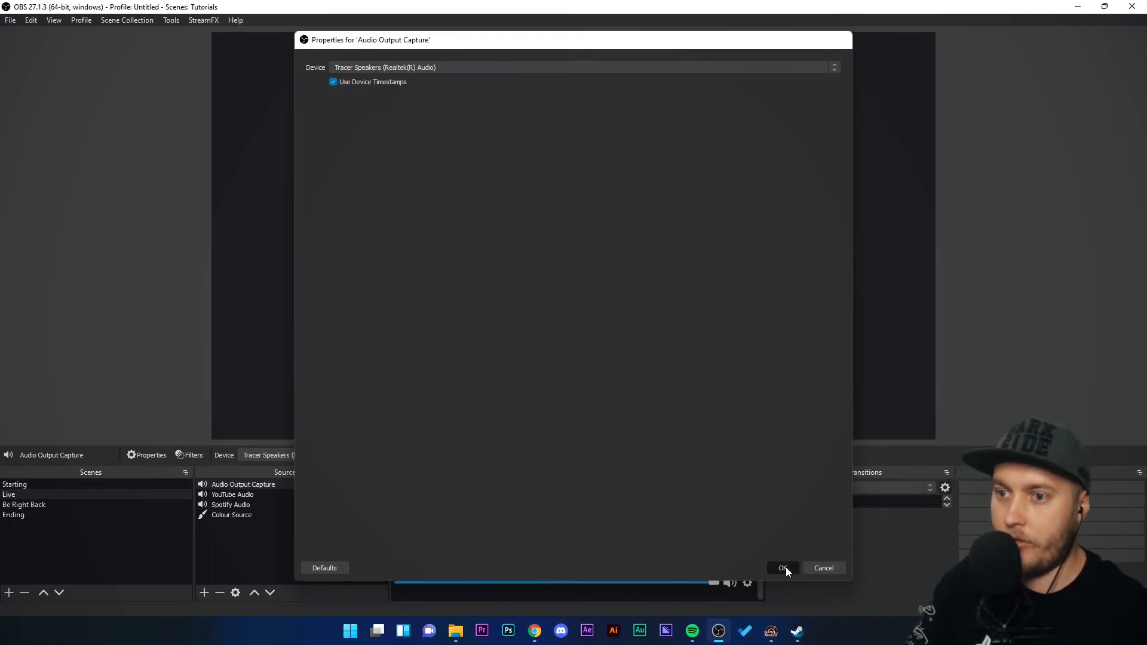
pyautogui.click(781, 569)
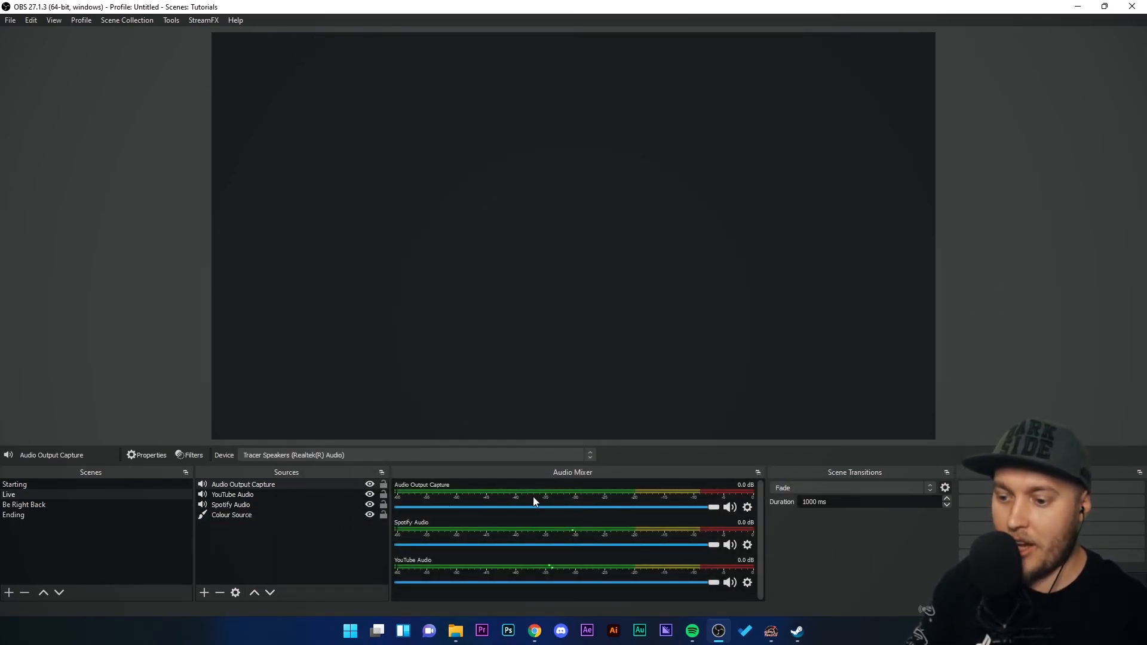
# Hide the YouTube Audio and Spotify Audio sources, then bring up Spotify and the YouTube window to test
pyautogui.click(233, 493)
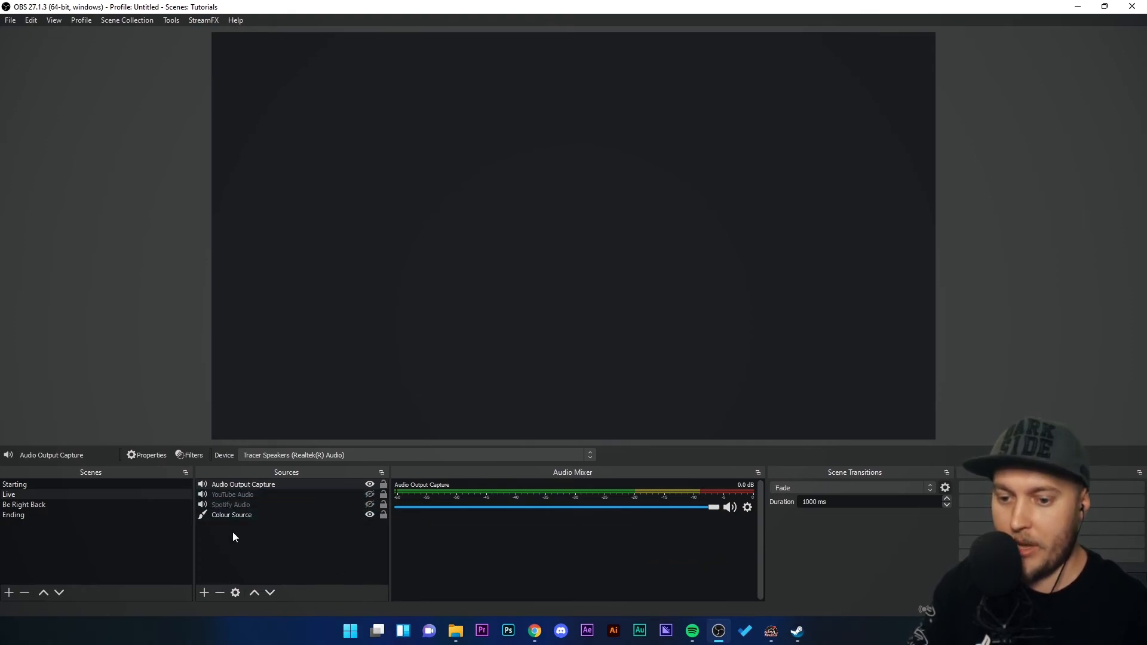
pyautogui.click(242, 484)
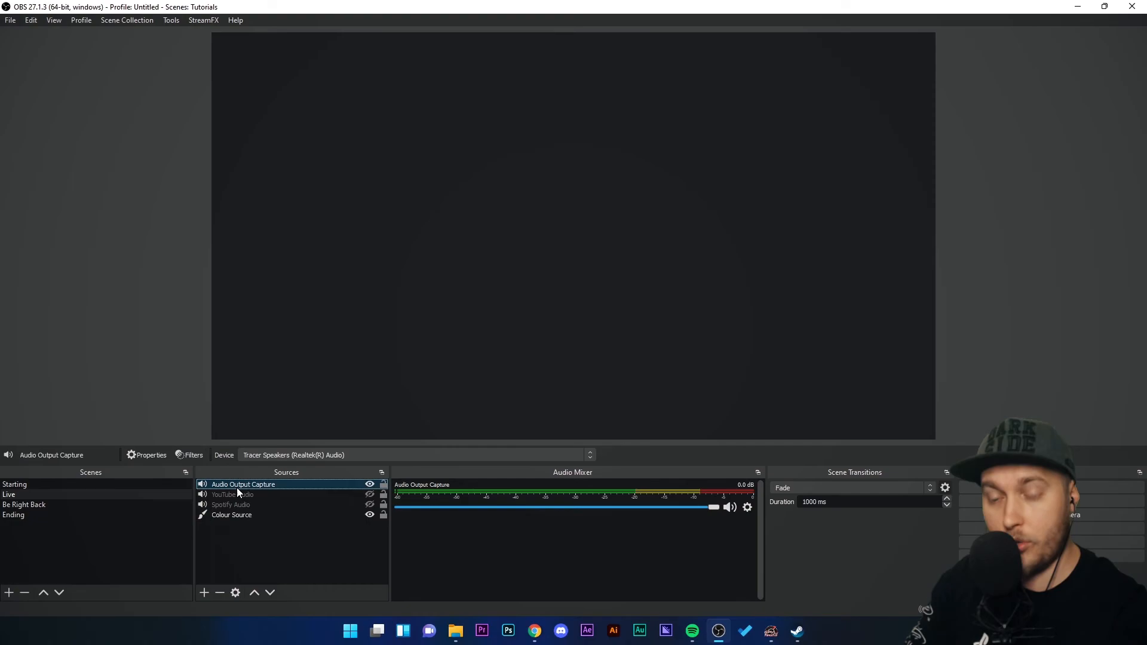
pyautogui.click(690, 630)
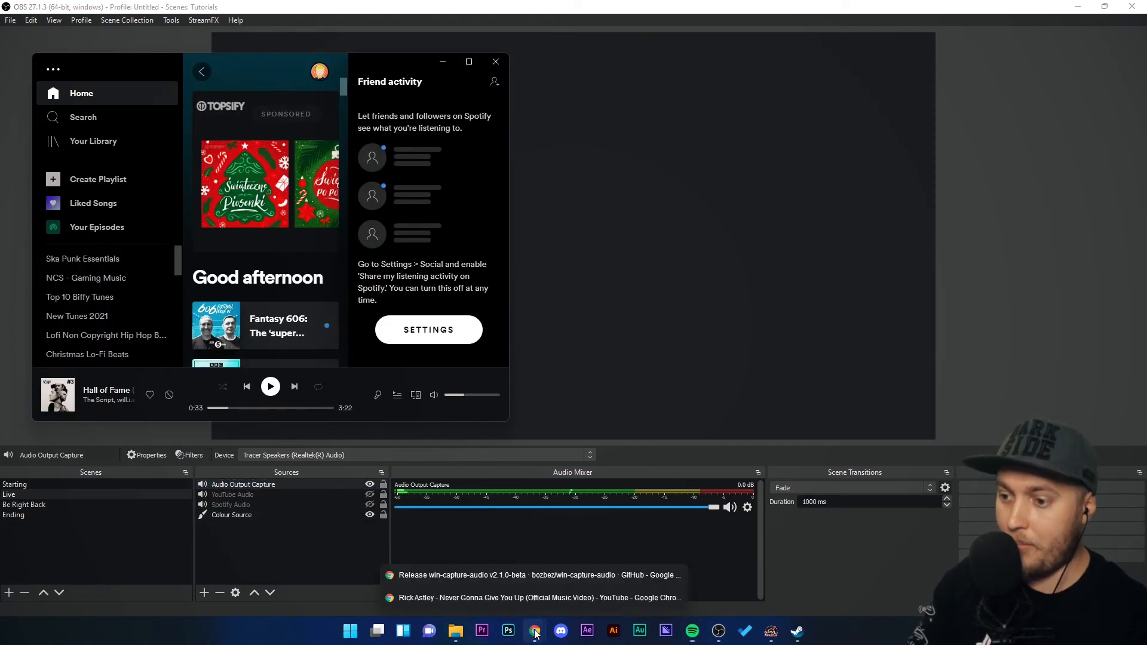
pyautogui.click(537, 598)
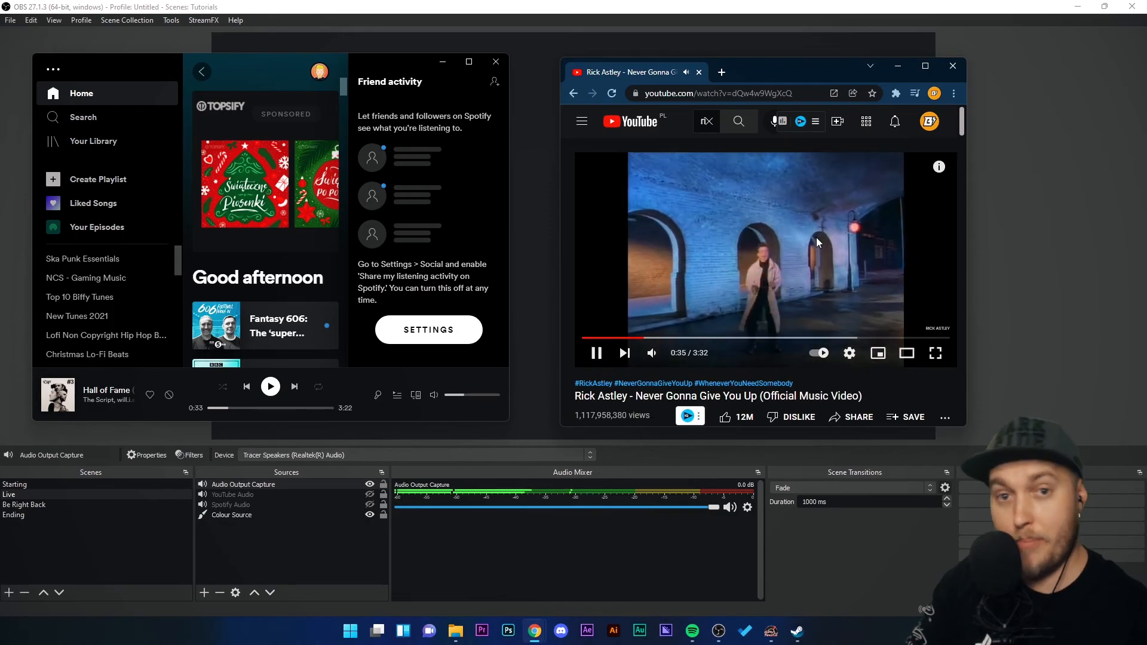